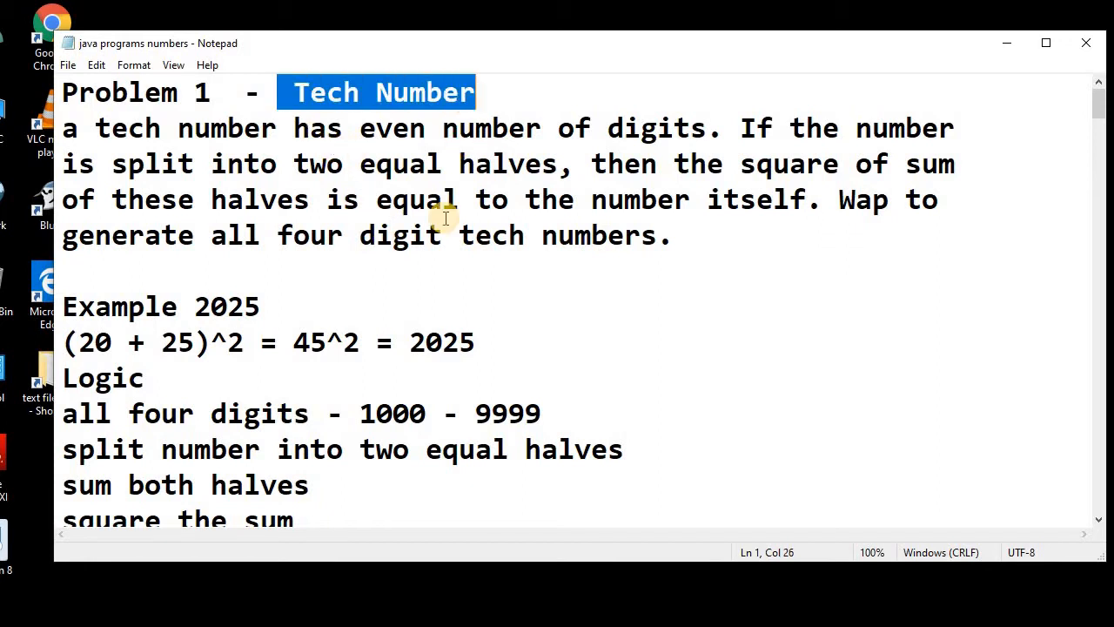
Scroll to problem 3 and mark the Spy number problem statement
{"action": "scroll", "scroll_direction": "down", "scroll_amount": 3}
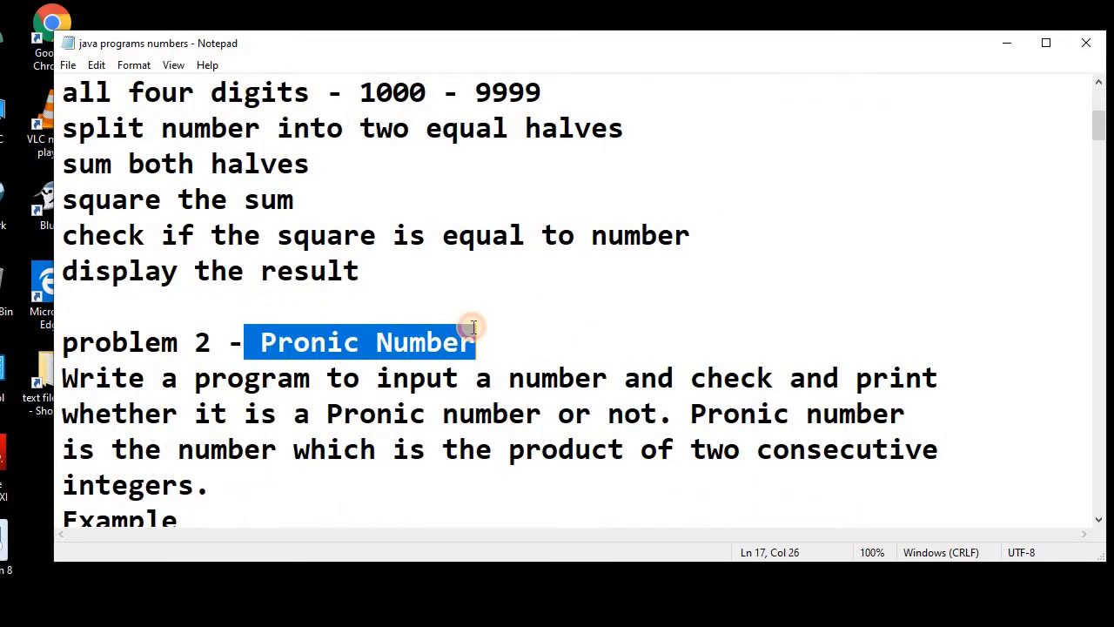
{"action": "scroll", "scroll_direction": "down", "scroll_amount": 3}
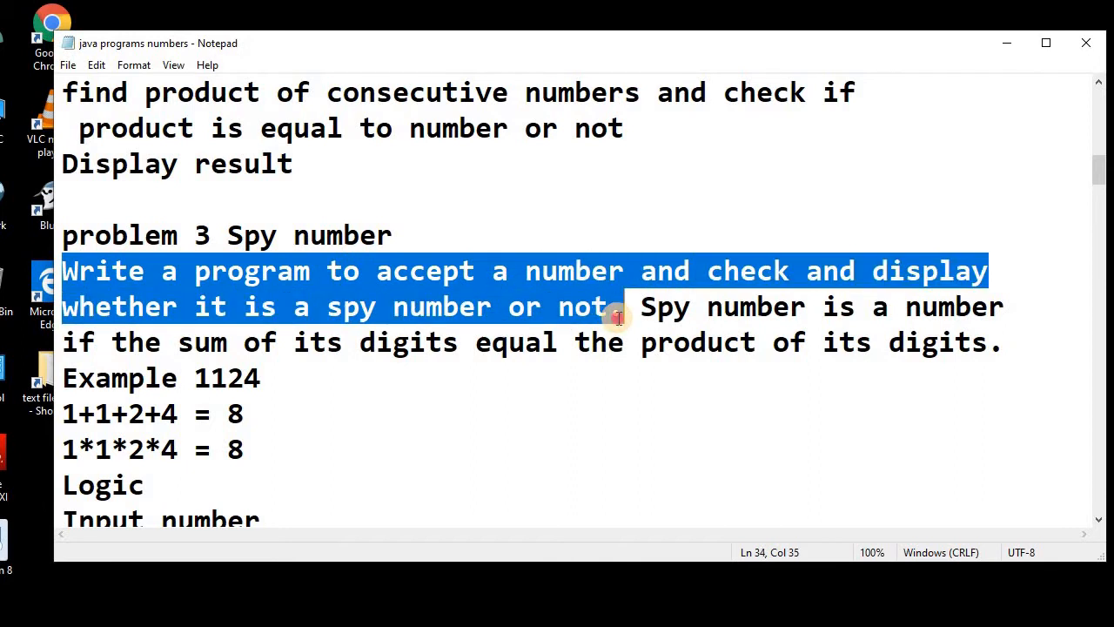
{"action": "left_click_drag", "start_coordinate": [627, 306], "coordinate": [678, 341]}
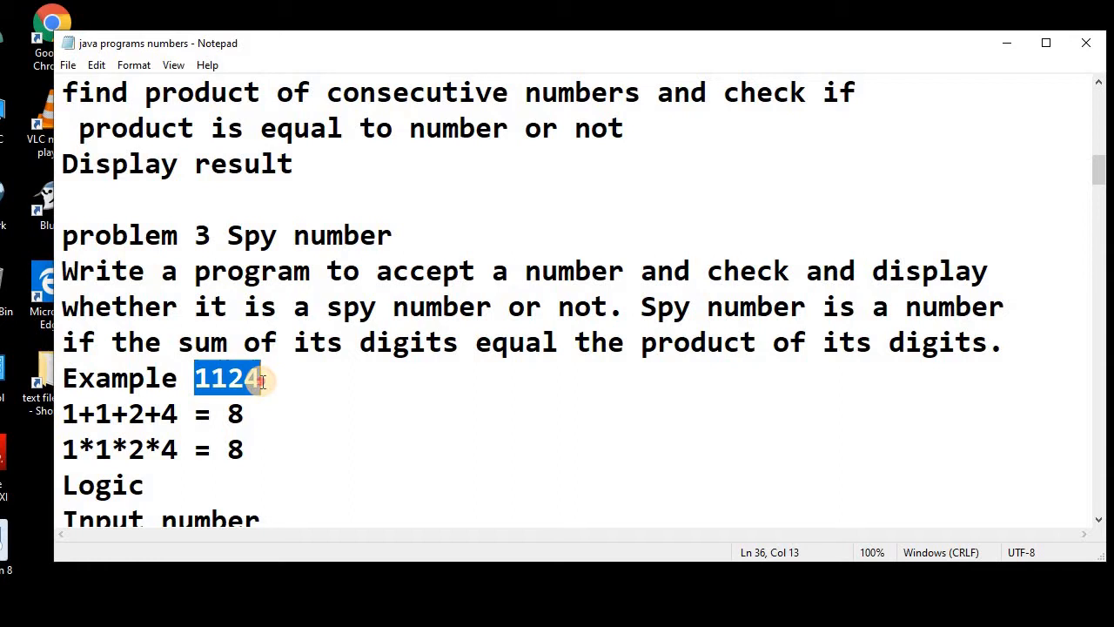
Mark the definition lines and the 1124 worked example where digit sum and product are 8
{"action": "left_click", "coordinate": [63, 414]}
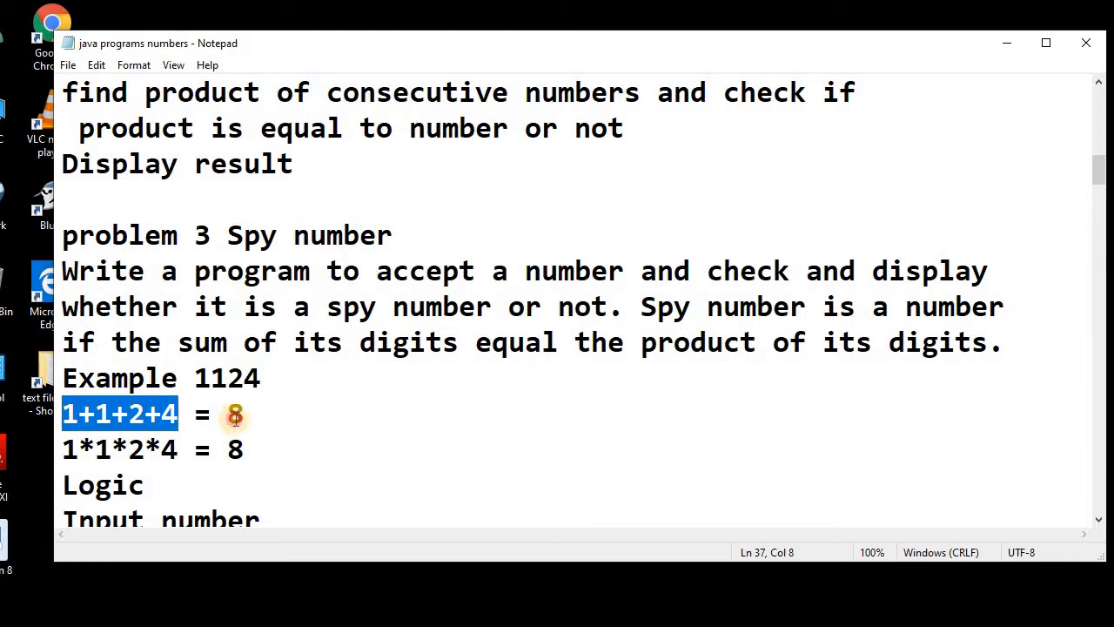
{"action": "left_click", "coordinate": [63, 449]}
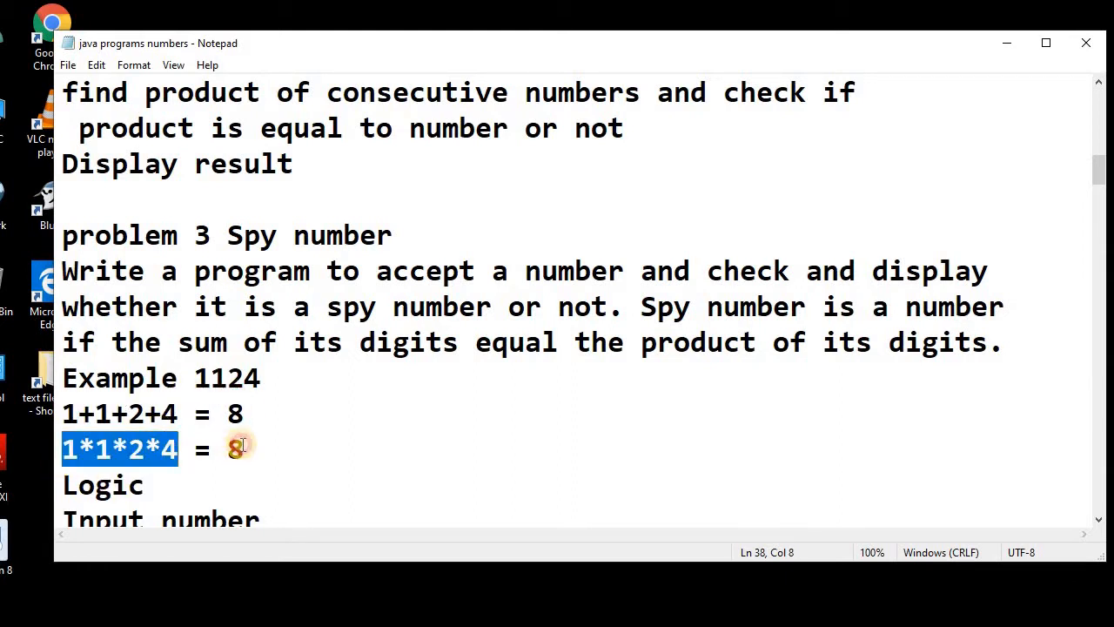
{"action": "left_click", "coordinate": [244, 449]}
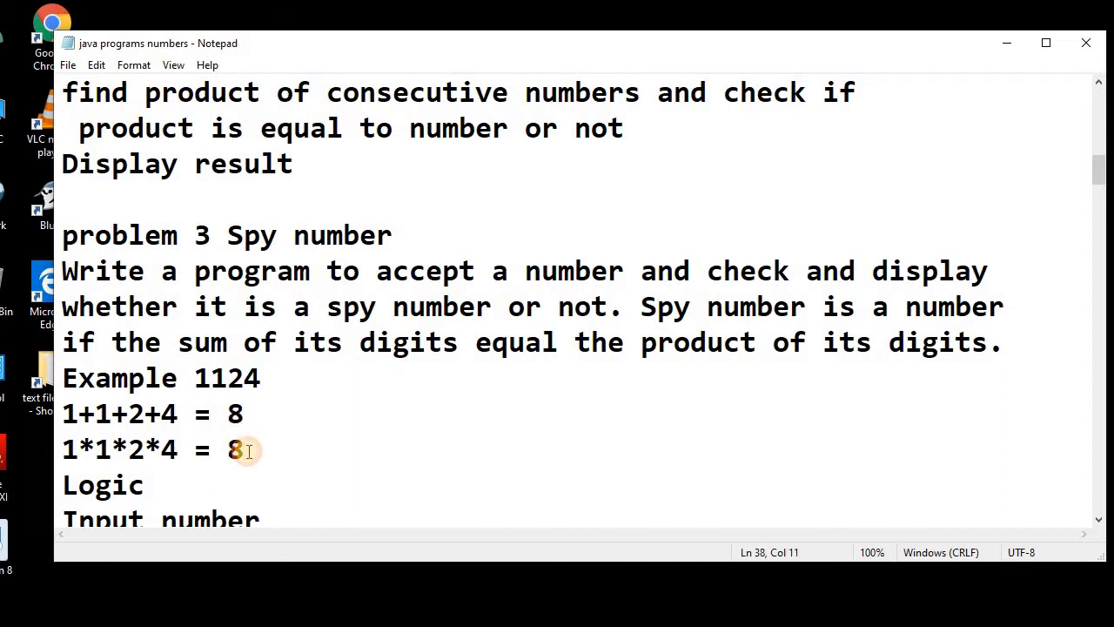
{"action": "left_click", "coordinate": [178, 377]}
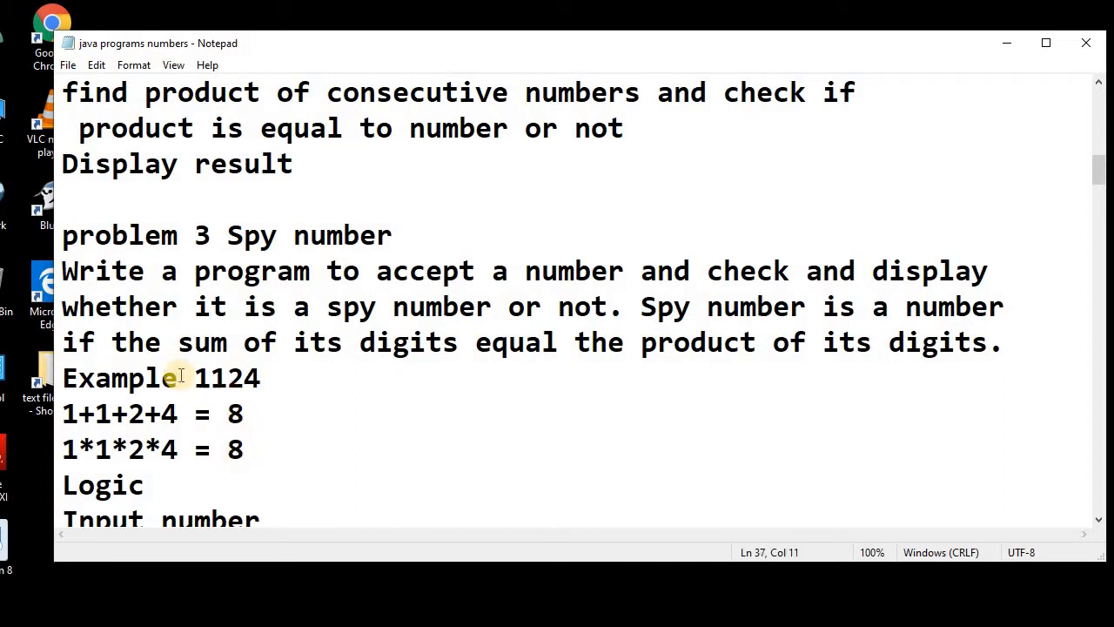
{"action": "double_click", "coordinate": [226, 377]}
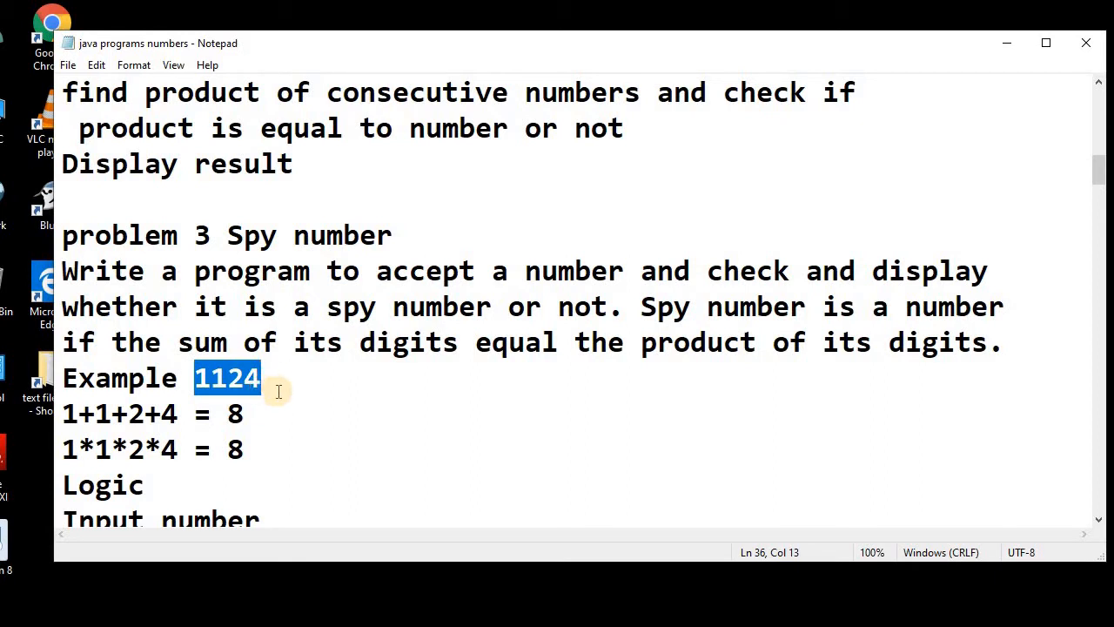
Mark the logic steps: input number, extract digits, sum and product, compare, display result
{"action": "scroll", "scroll_direction": "down", "scroll_amount": 3}
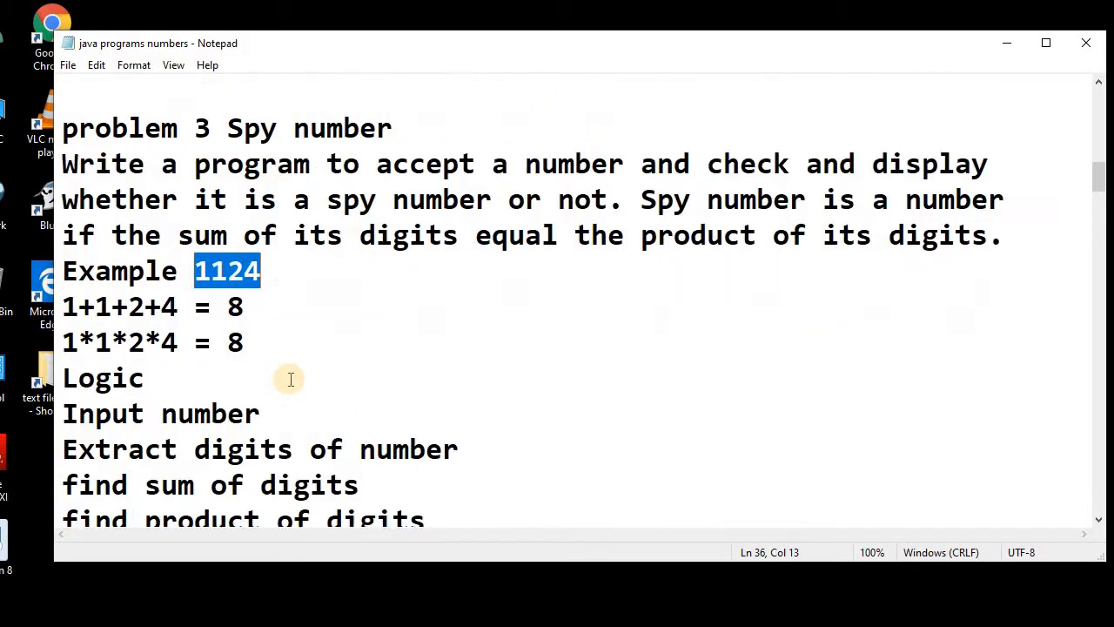
{"action": "scroll", "scroll_direction": "down", "scroll_amount": 3}
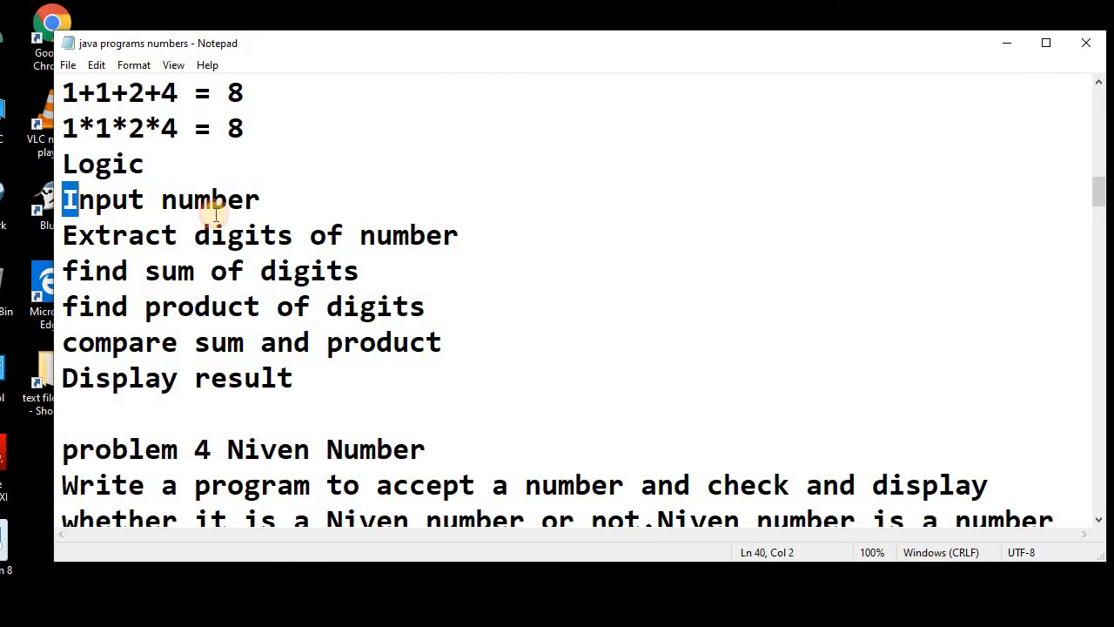
{"action": "left_click_drag", "start_coordinate": [69, 198], "coordinate": [259, 199]}
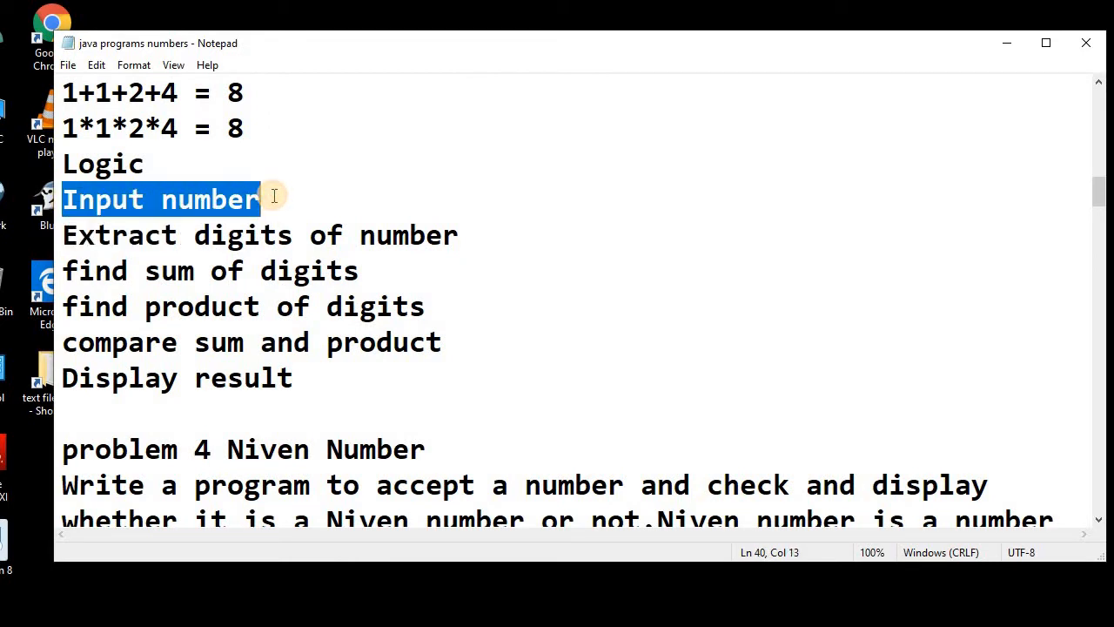
{"action": "mouse_move", "coordinate": [73, 230]}
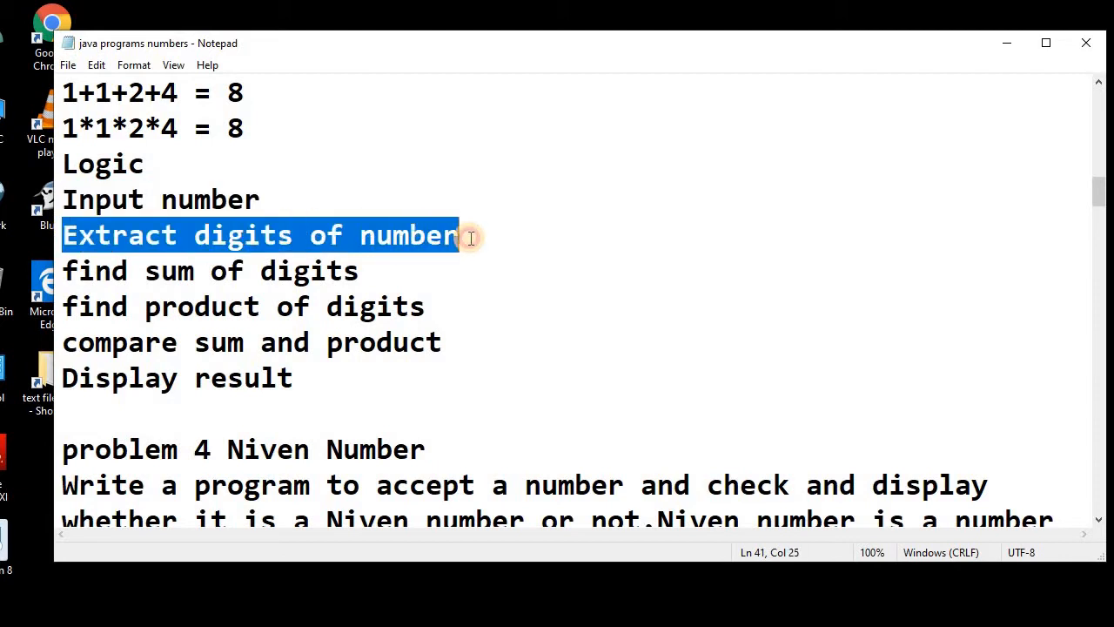
{"action": "left_click", "coordinate": [209, 271]}
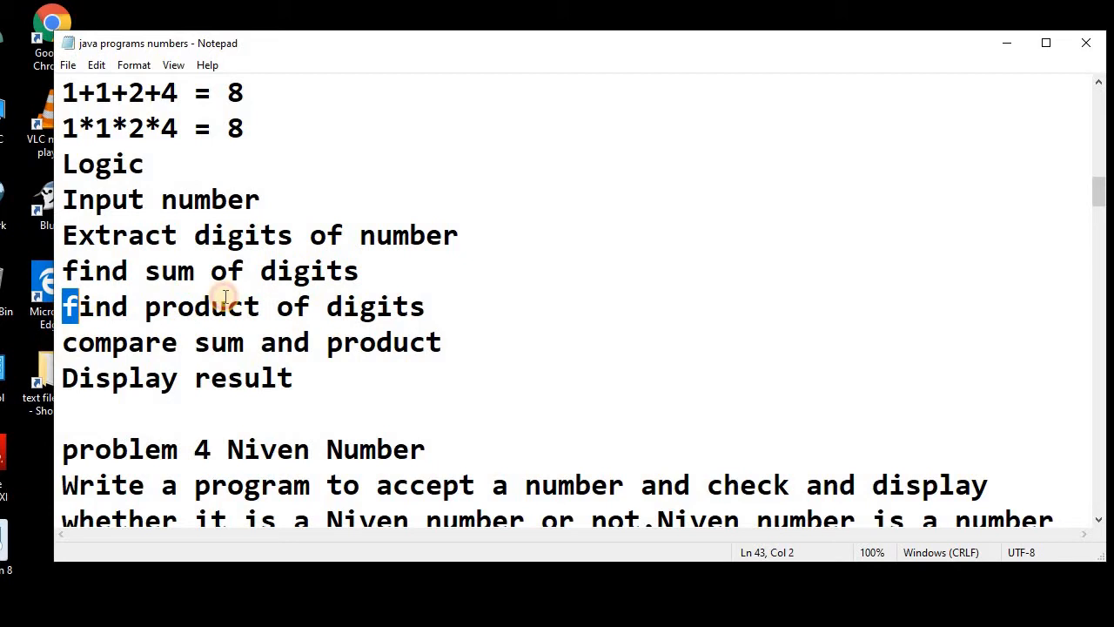
{"action": "left_click_drag", "start_coordinate": [62, 306], "coordinate": [425, 307]}
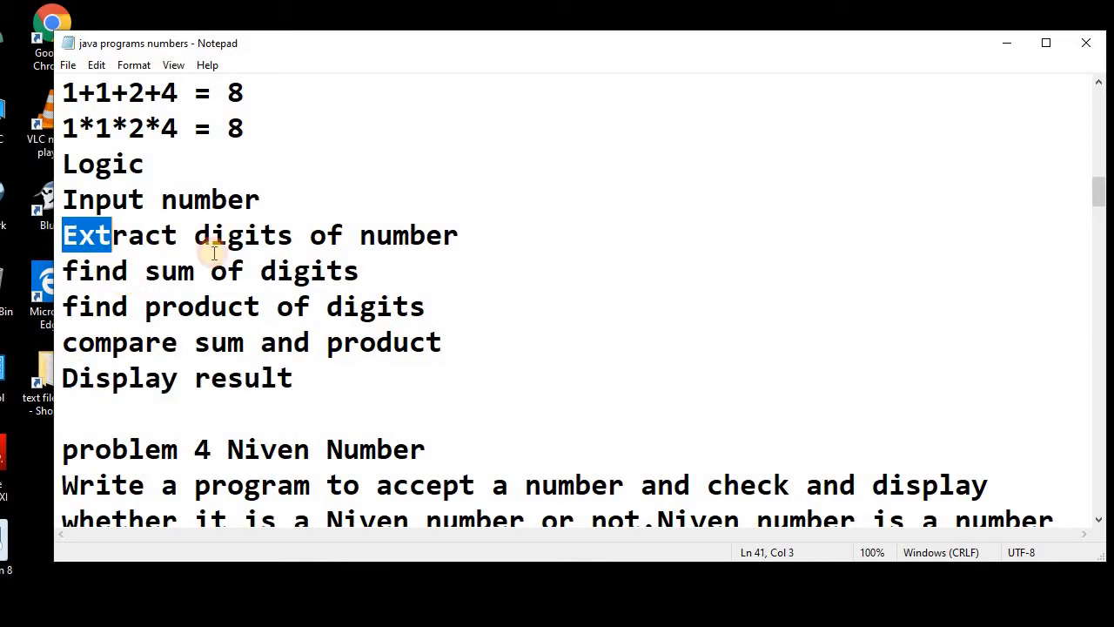
{"action": "left_click_drag", "start_coordinate": [113, 235], "coordinate": [459, 235]}
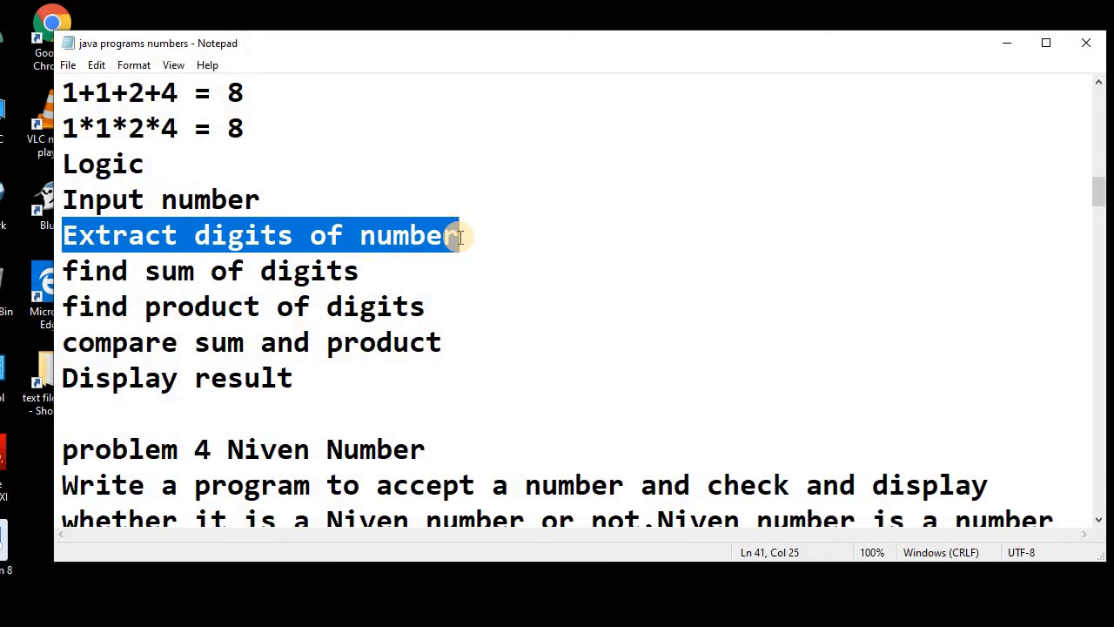
{"action": "mouse_move", "coordinate": [372, 235]}
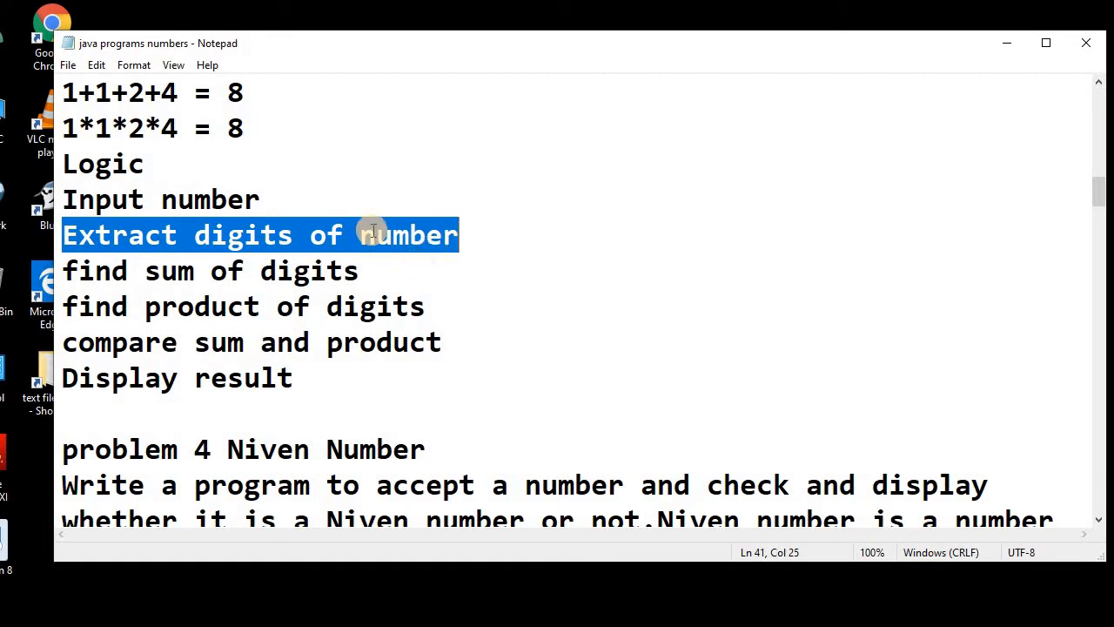
{"action": "mouse_move", "coordinate": [157, 242]}
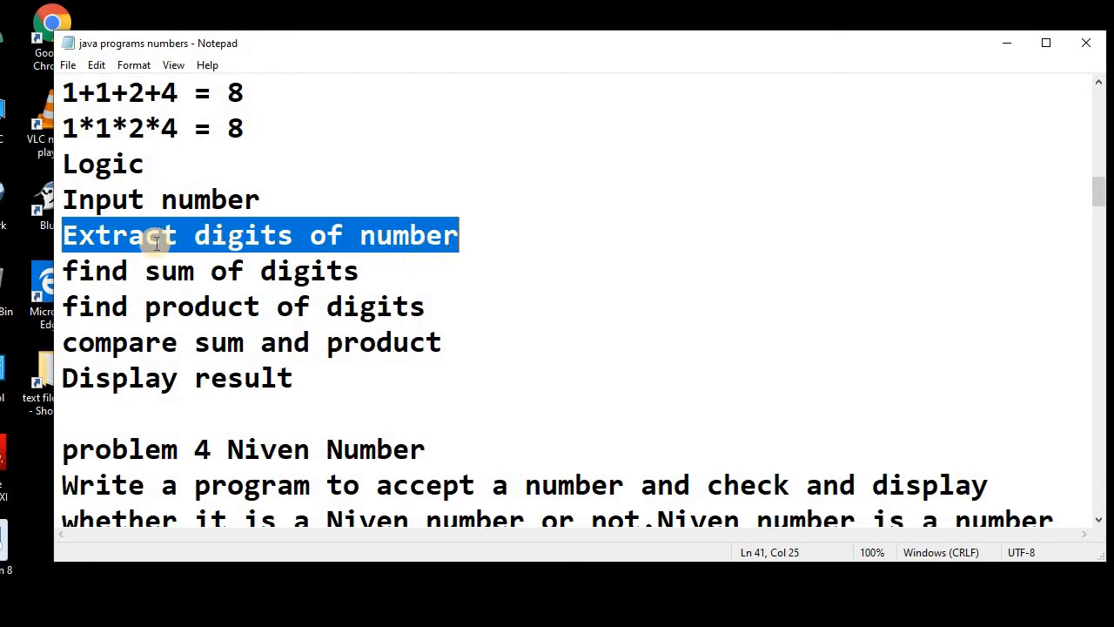
{"action": "mouse_move", "coordinate": [247, 235]}
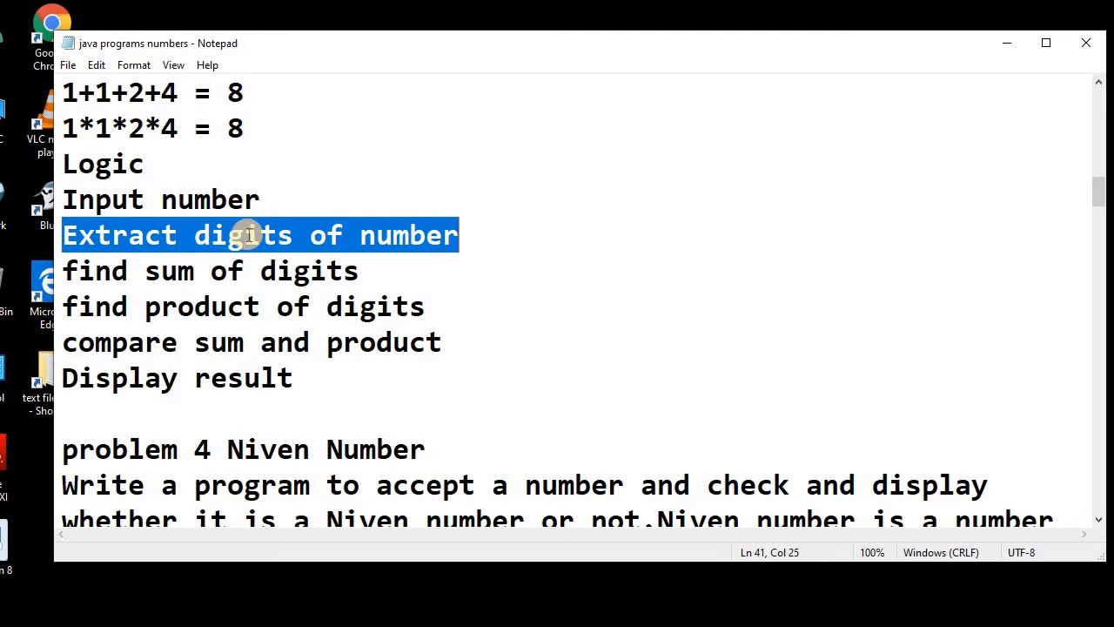
{"action": "mouse_move", "coordinate": [240, 252]}
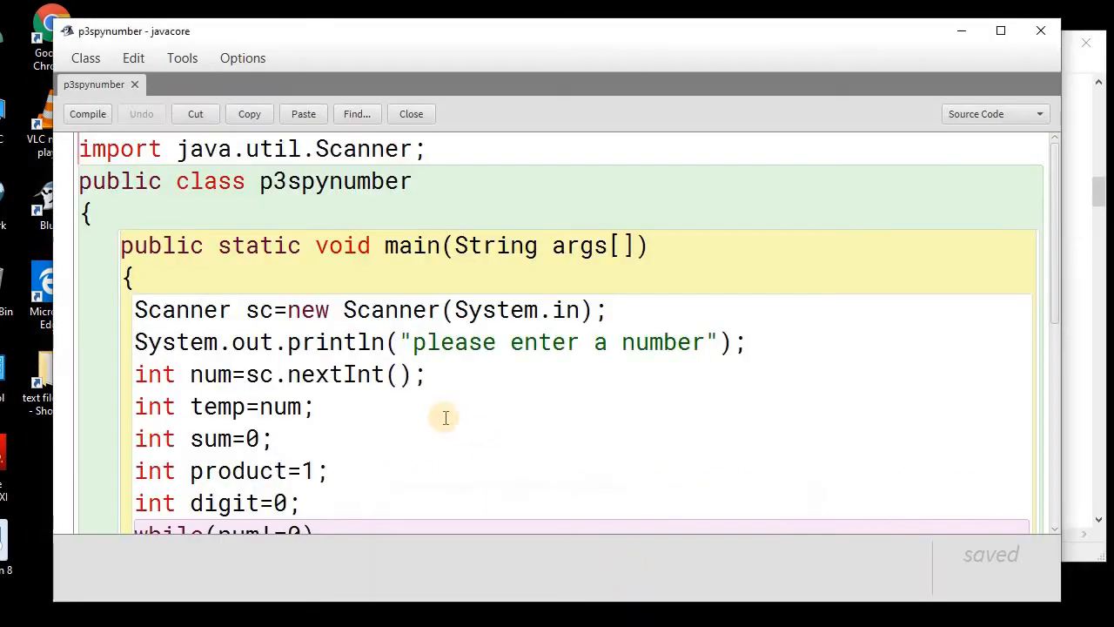
{"action": "mouse_move", "coordinate": [97, 301]}
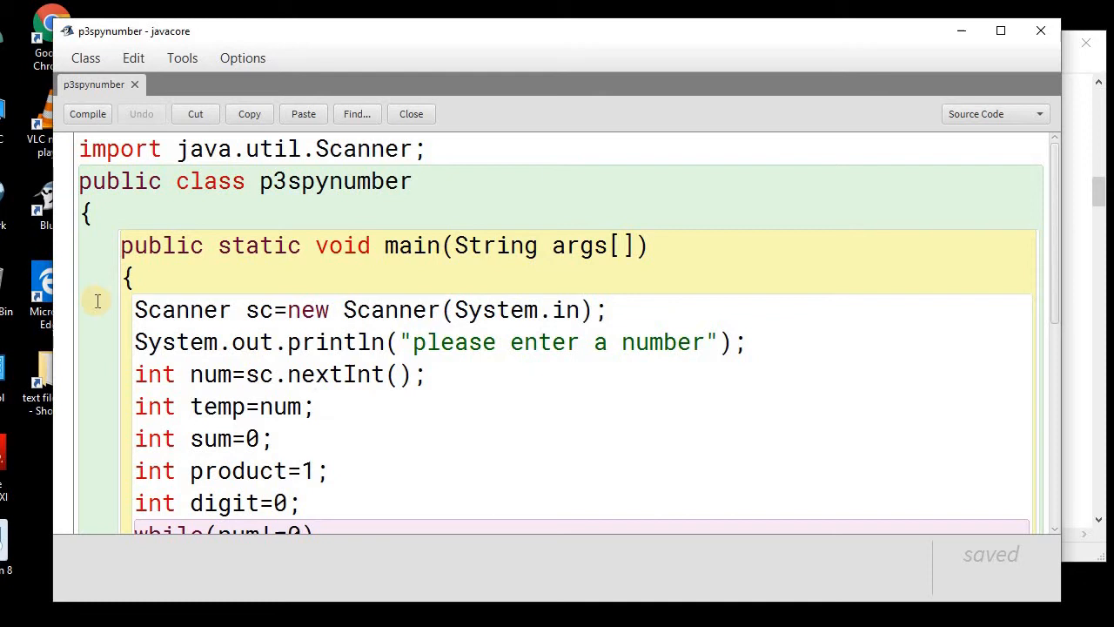
Mark the Scanner creation line in p3spynumber and move down to the variable declarations
{"action": "triple_click", "coordinate": [365, 310]}
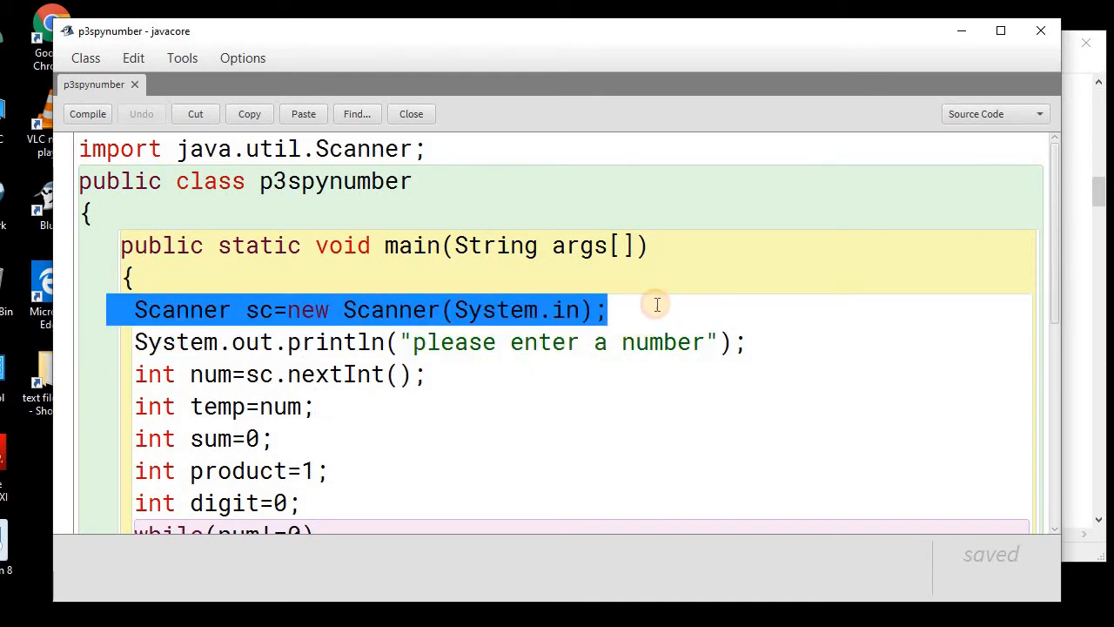
{"action": "mouse_move", "coordinate": [404, 313]}
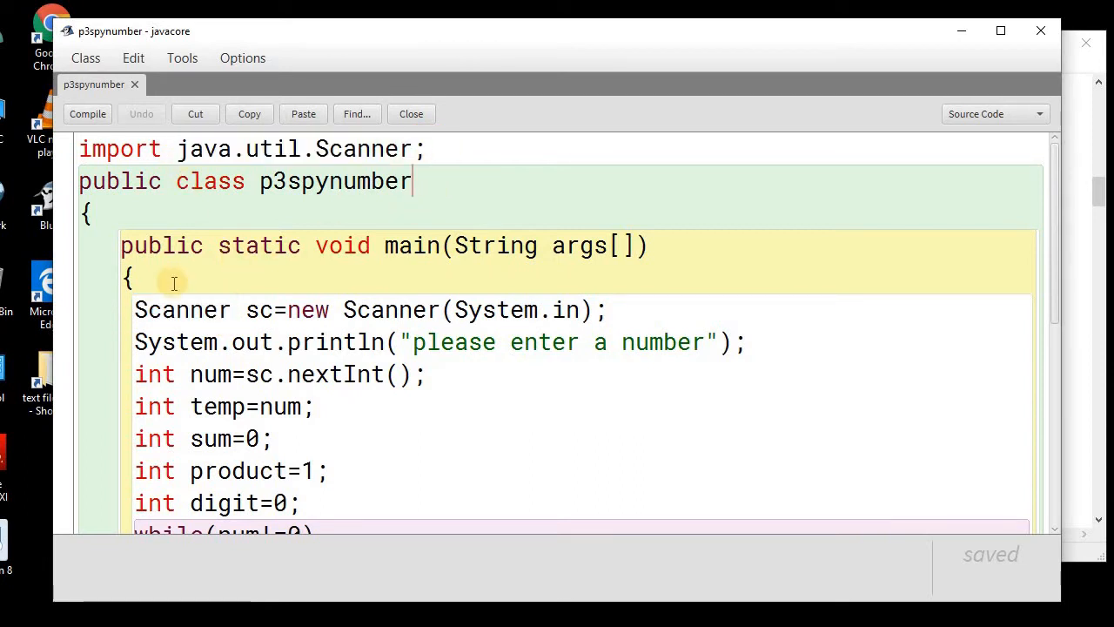
{"action": "mouse_move", "coordinate": [166, 293]}
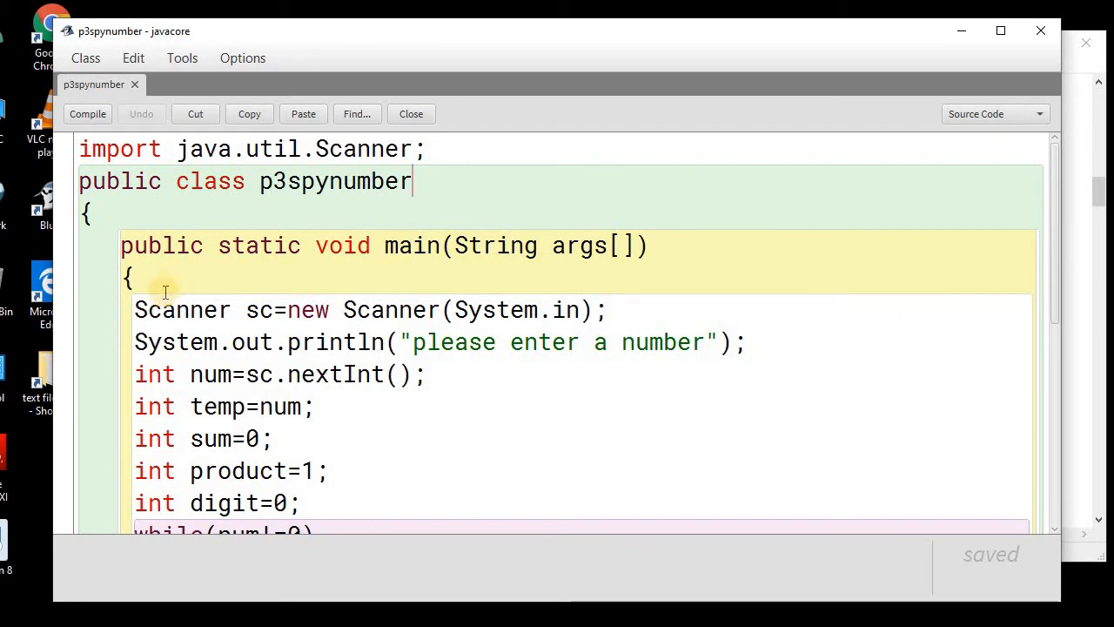
{"action": "mouse_move", "coordinate": [125, 306]}
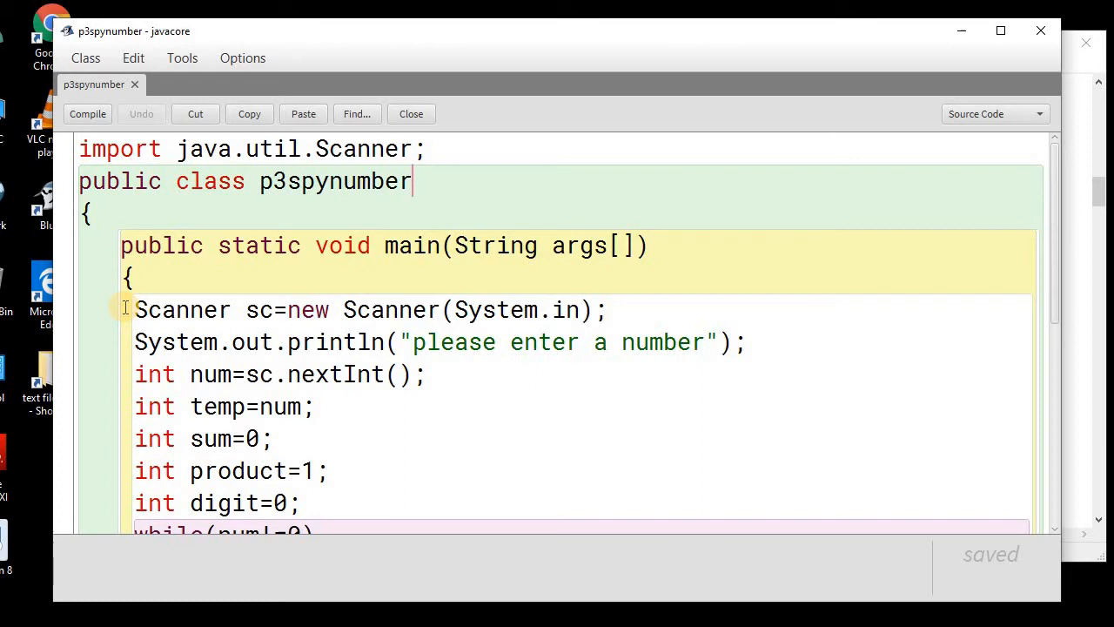
{"action": "scroll", "scroll_direction": "down", "scroll_amount": 3}
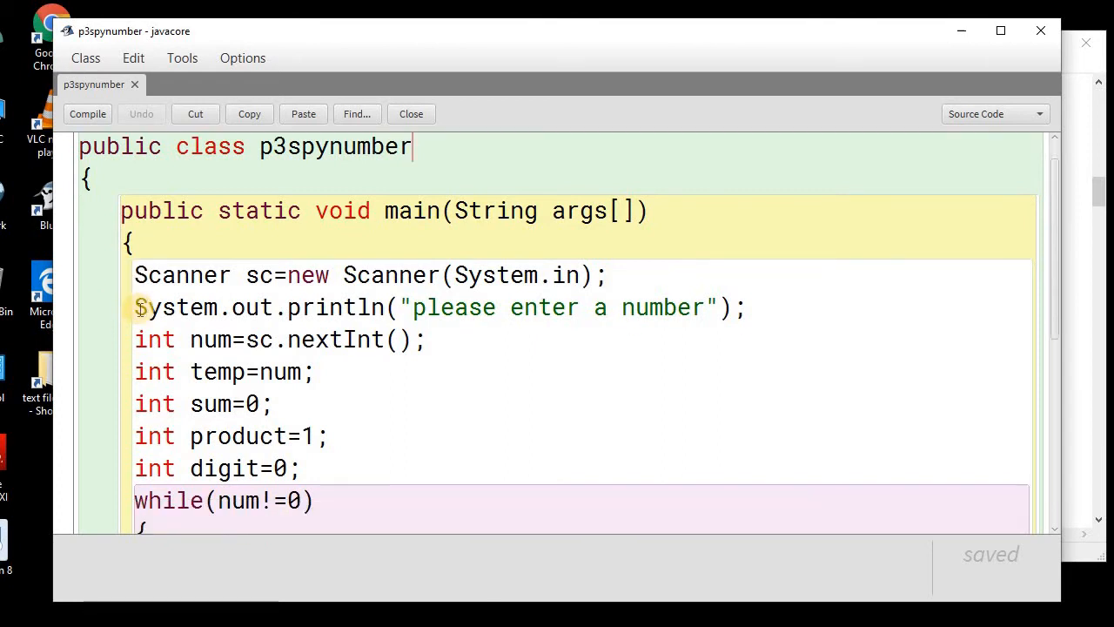
{"action": "triple_click", "coordinate": [435, 307]}
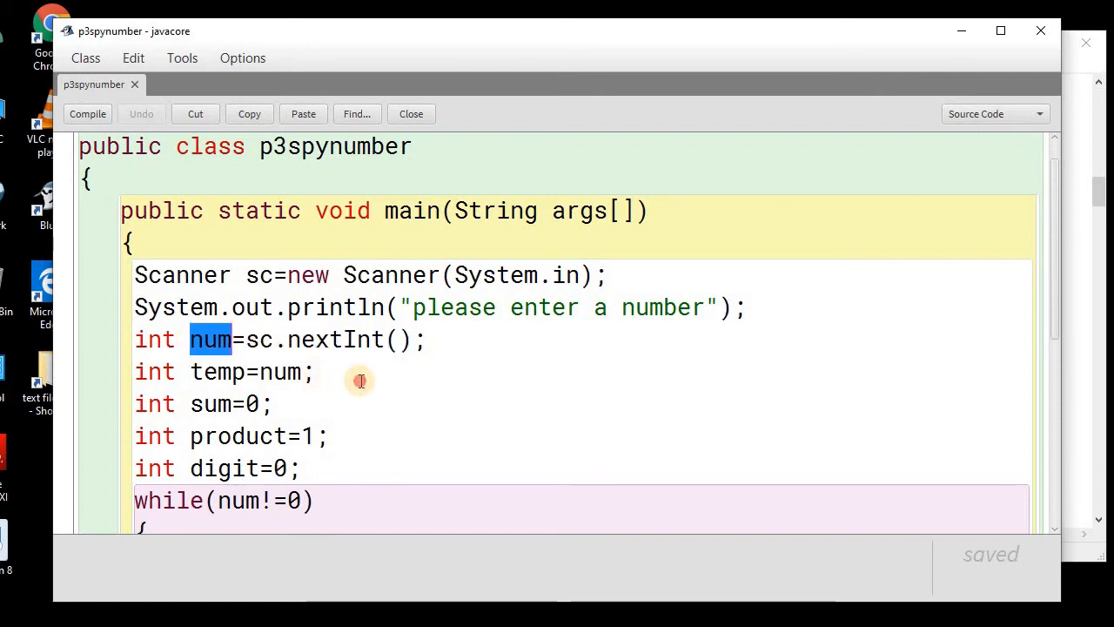
{"action": "scroll", "scroll_direction": "down", "scroll_amount": 3}
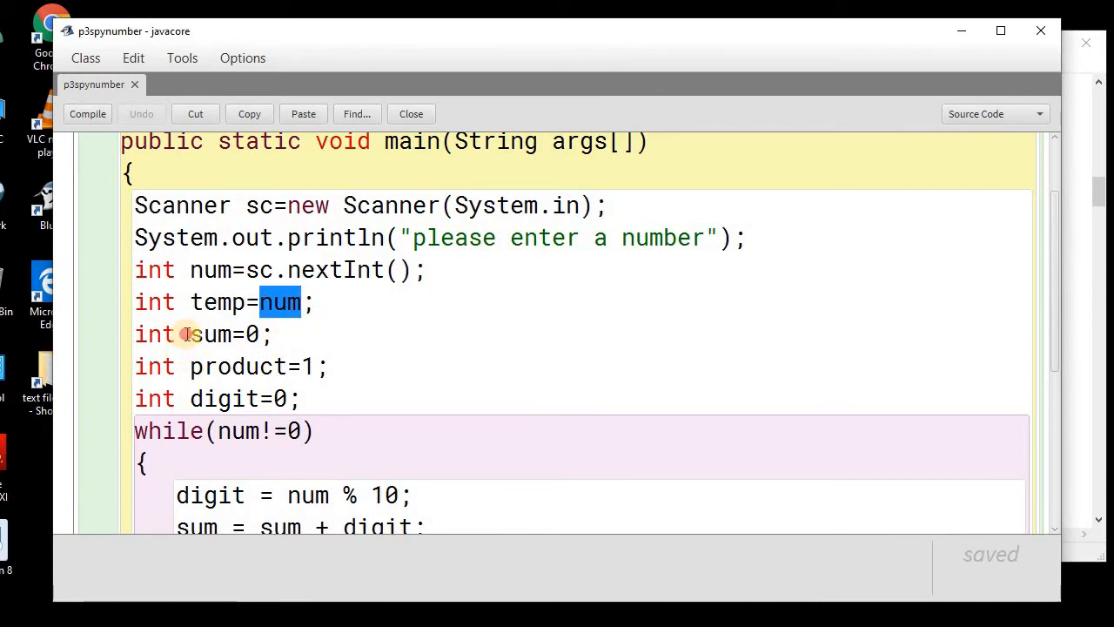
{"action": "double_click", "coordinate": [209, 334]}
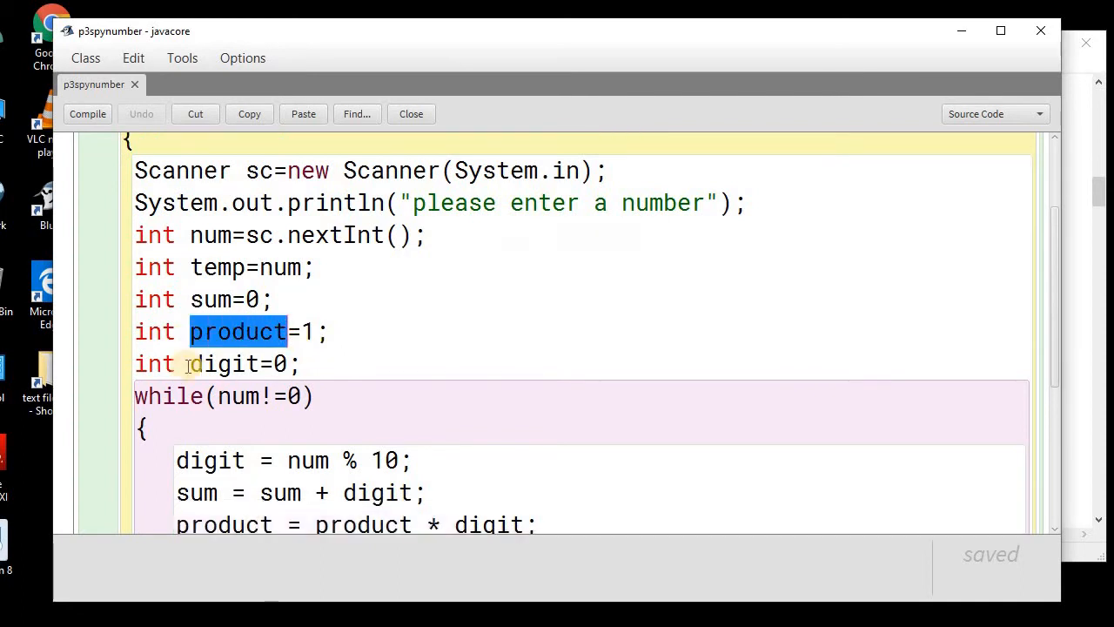
{"action": "double_click", "coordinate": [223, 363]}
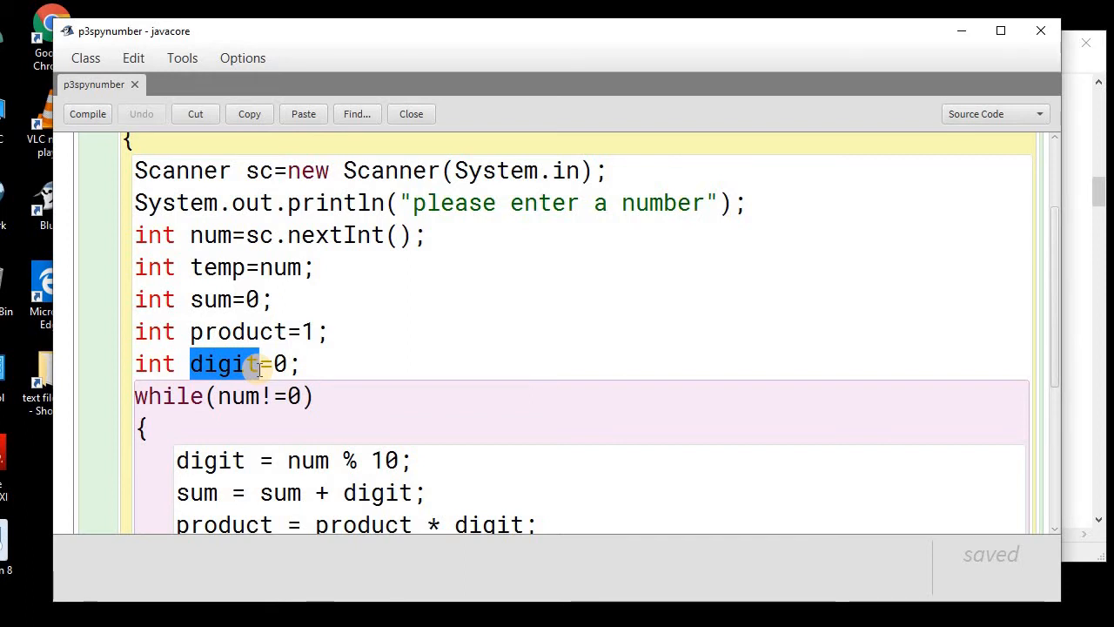
{"action": "scroll", "scroll_direction": "down", "scroll_amount": 3}
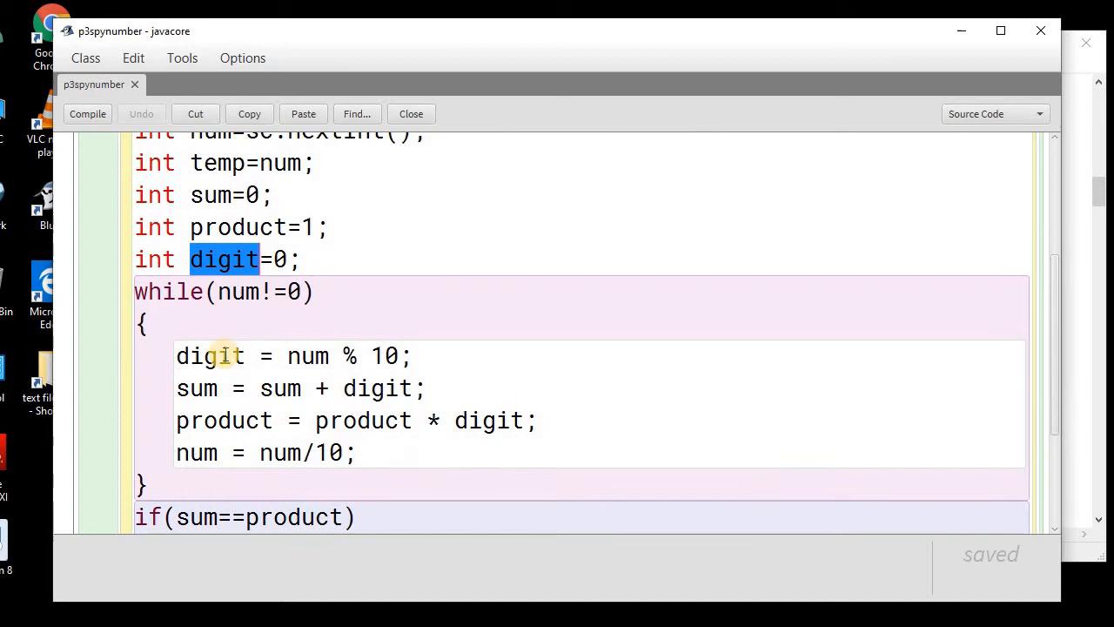
Mark the while loop body, num and the 0 in its condition, and the digit-extraction line
{"action": "left_click_drag", "start_coordinate": [136, 292], "coordinate": [170, 484]}
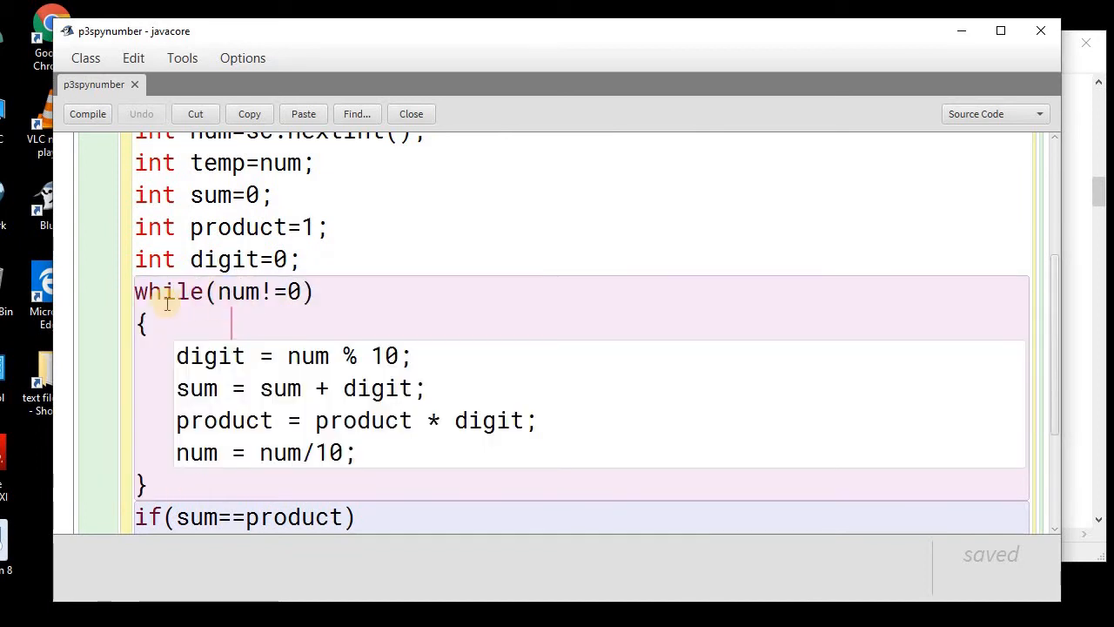
{"action": "double_click", "coordinate": [247, 292]}
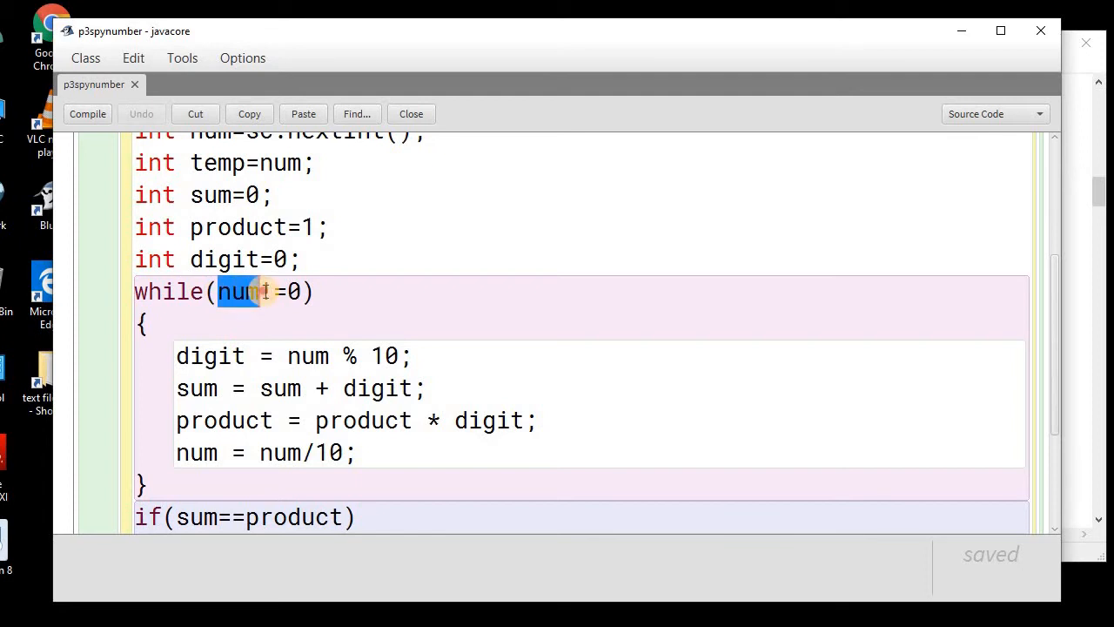
{"action": "left_click", "coordinate": [270, 292]}
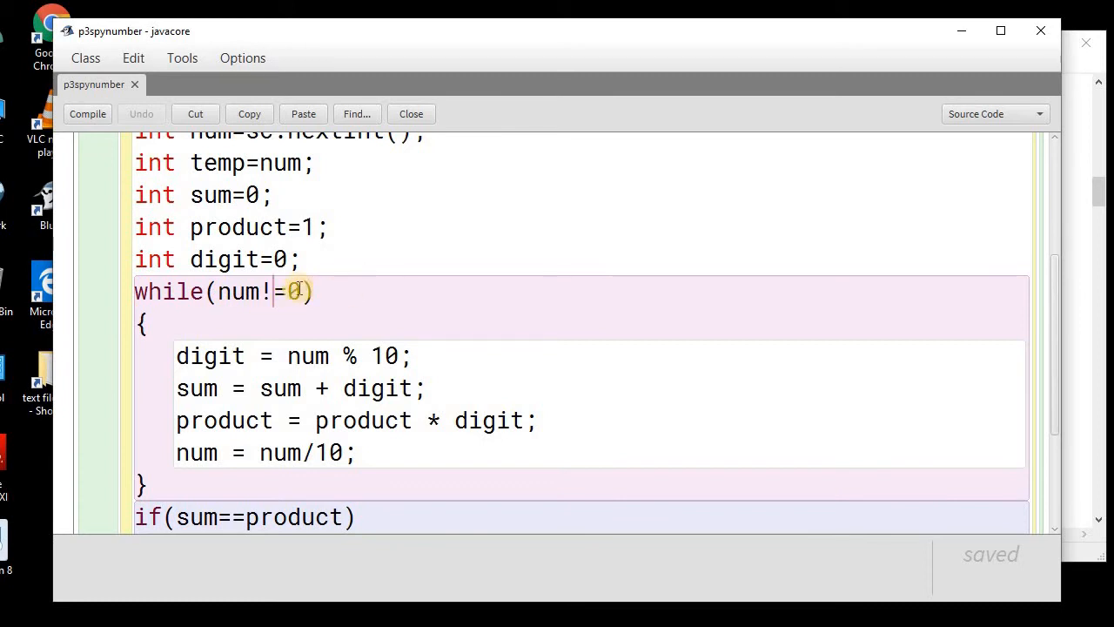
{"action": "double_click", "coordinate": [247, 293]}
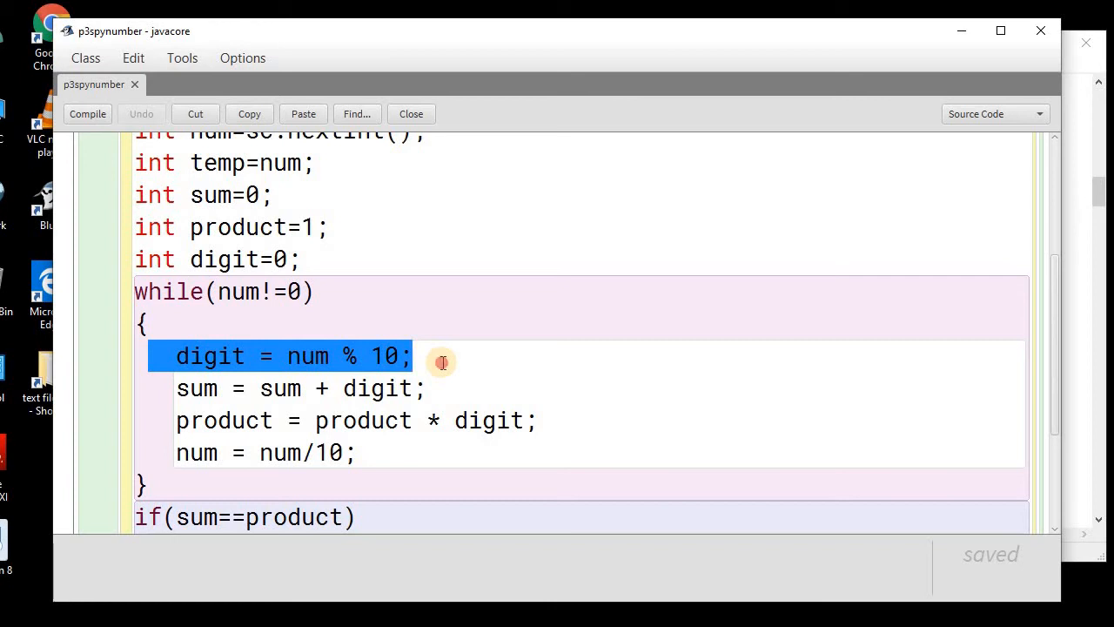
{"action": "double_click", "coordinate": [309, 355]}
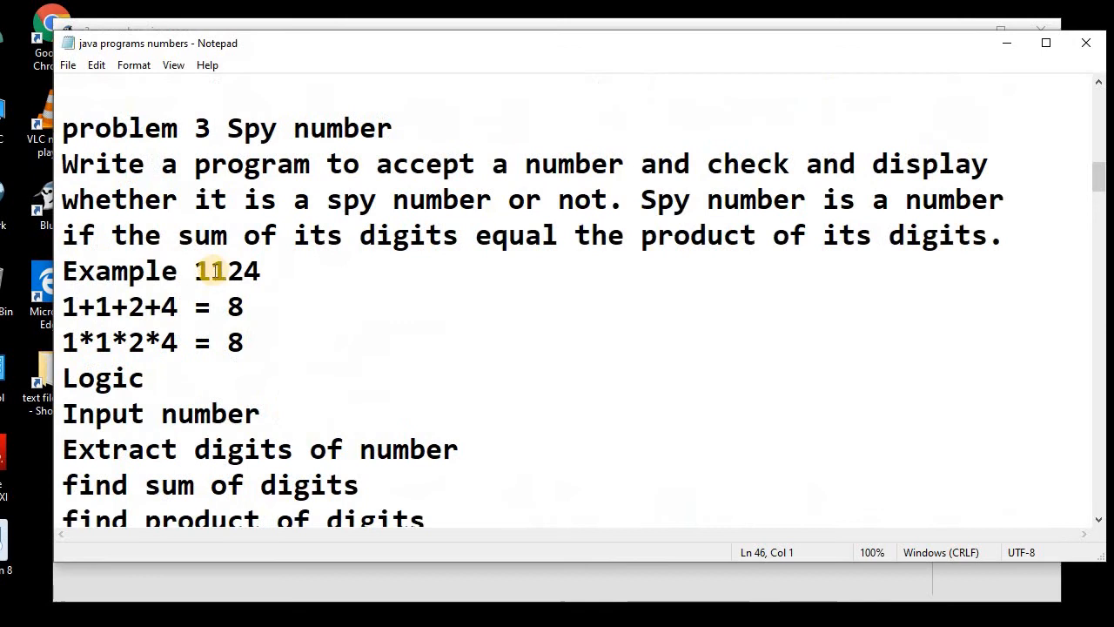
Mark the digits of 1124 in the notes and return to the p3spynumber source
{"action": "double_click", "coordinate": [226, 272]}
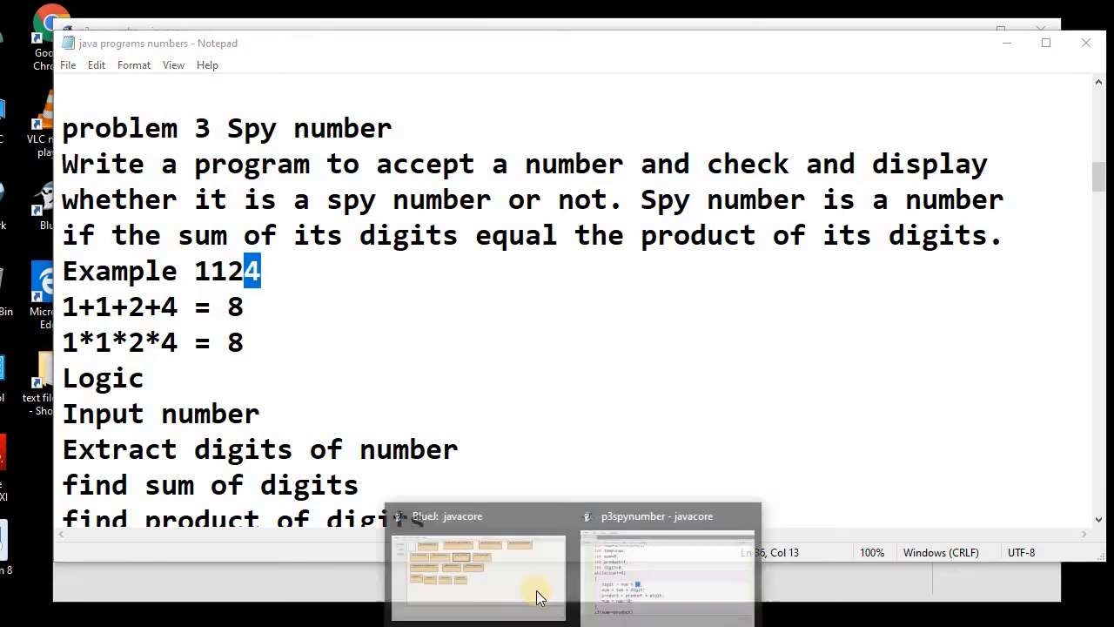
{"action": "left_click", "coordinate": [667, 571]}
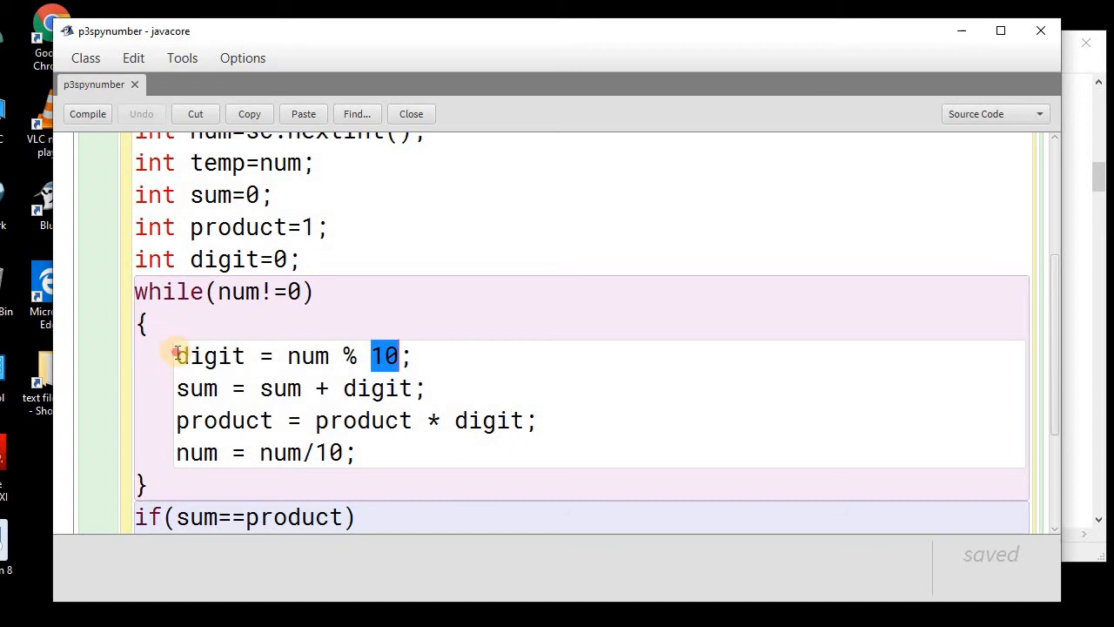
Mark digit on the remainder line and the sum and product updates inside the loop
{"action": "double_click", "coordinate": [209, 355]}
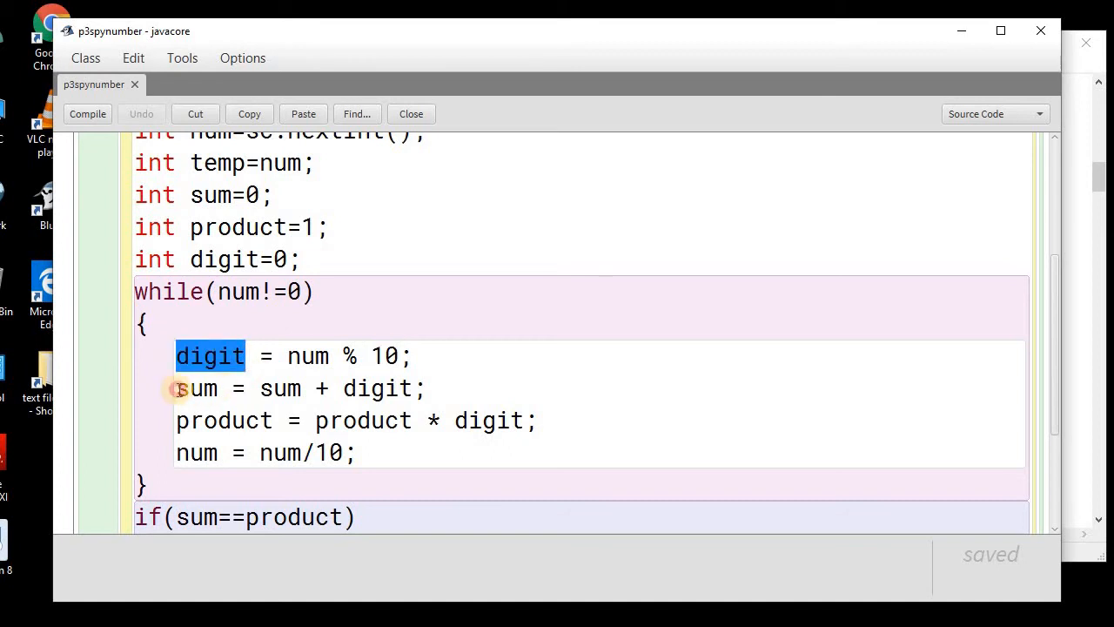
{"action": "left_click", "coordinate": [341, 388]}
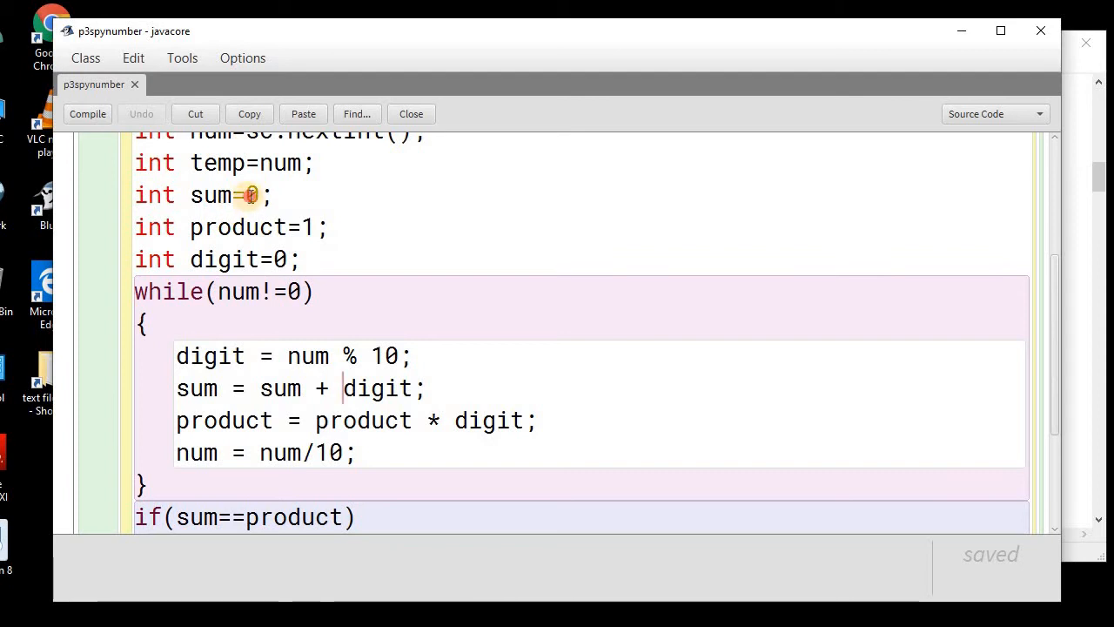
{"action": "double_click", "coordinate": [280, 388]}
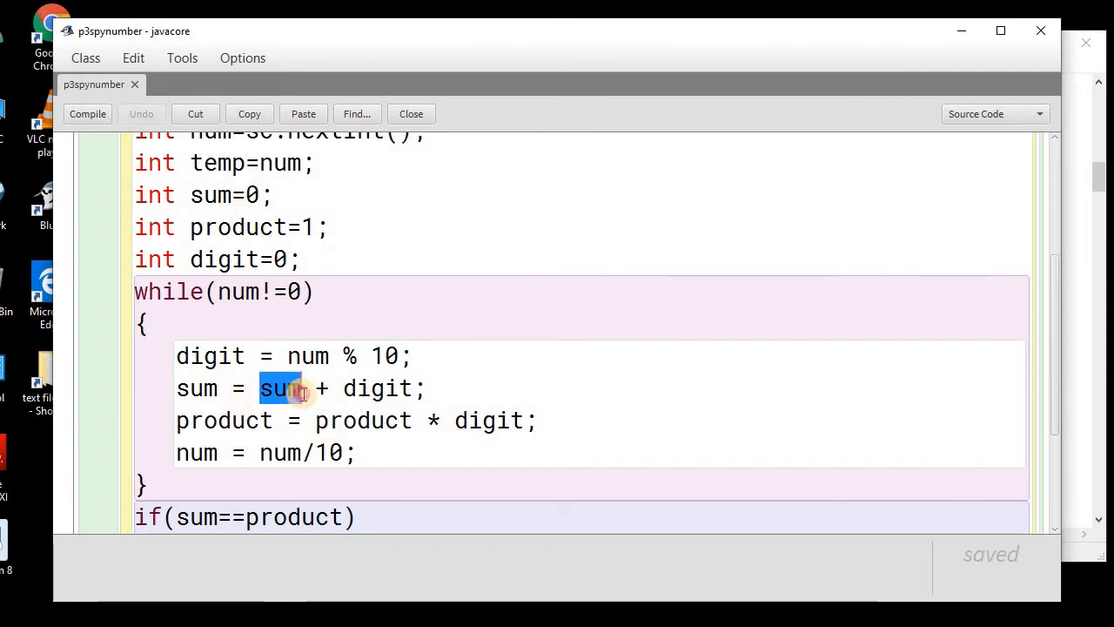
{"action": "double_click", "coordinate": [376, 388]}
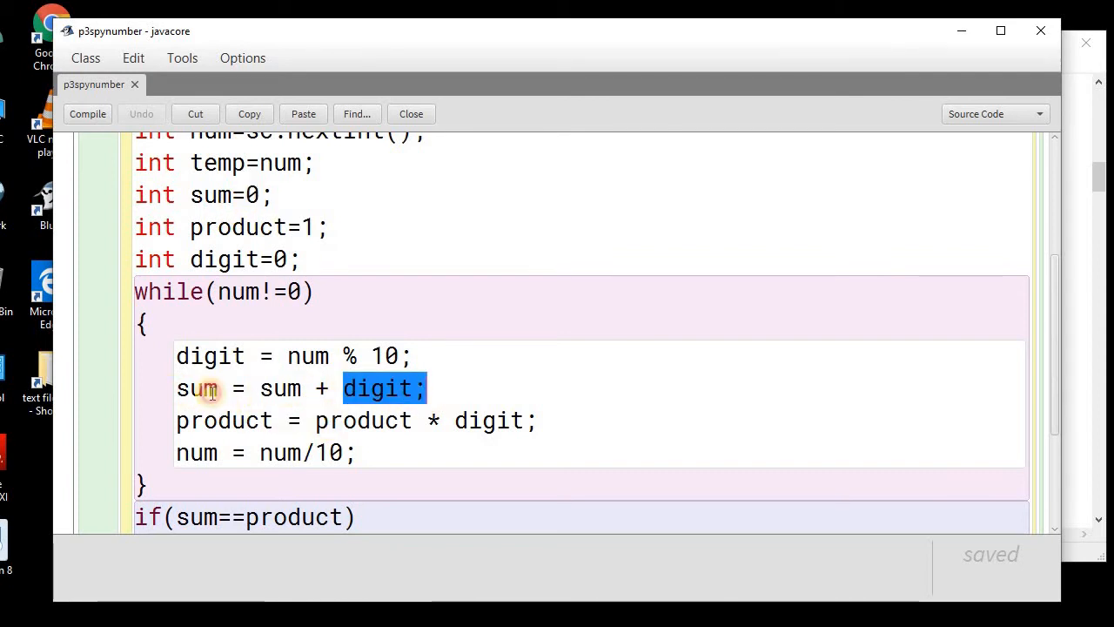
{"action": "double_click", "coordinate": [199, 388]}
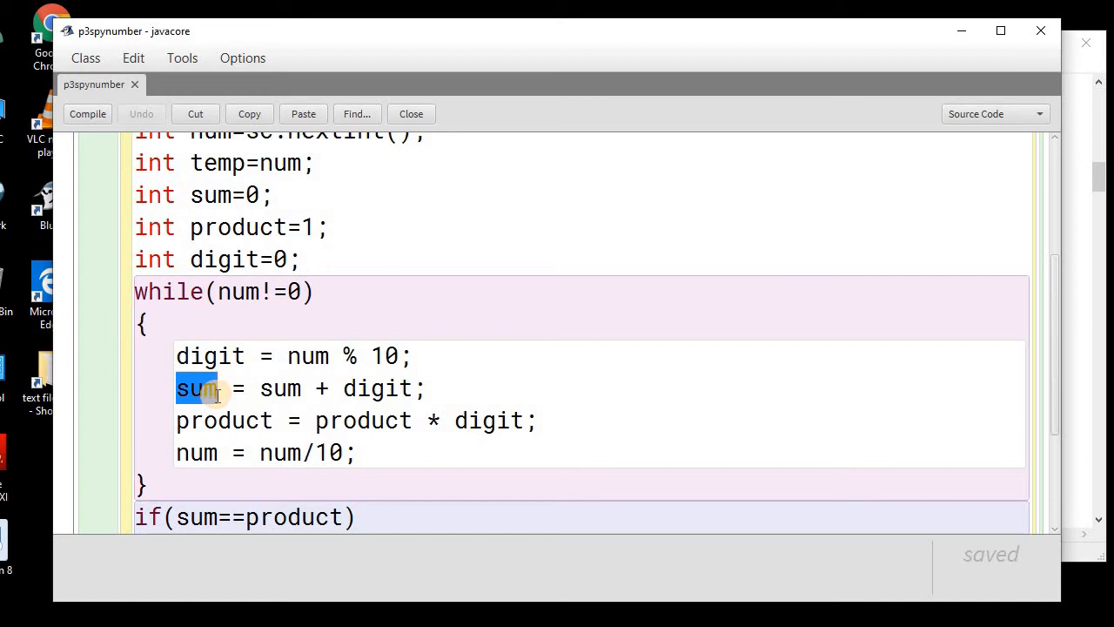
{"action": "double_click", "coordinate": [222, 420]}
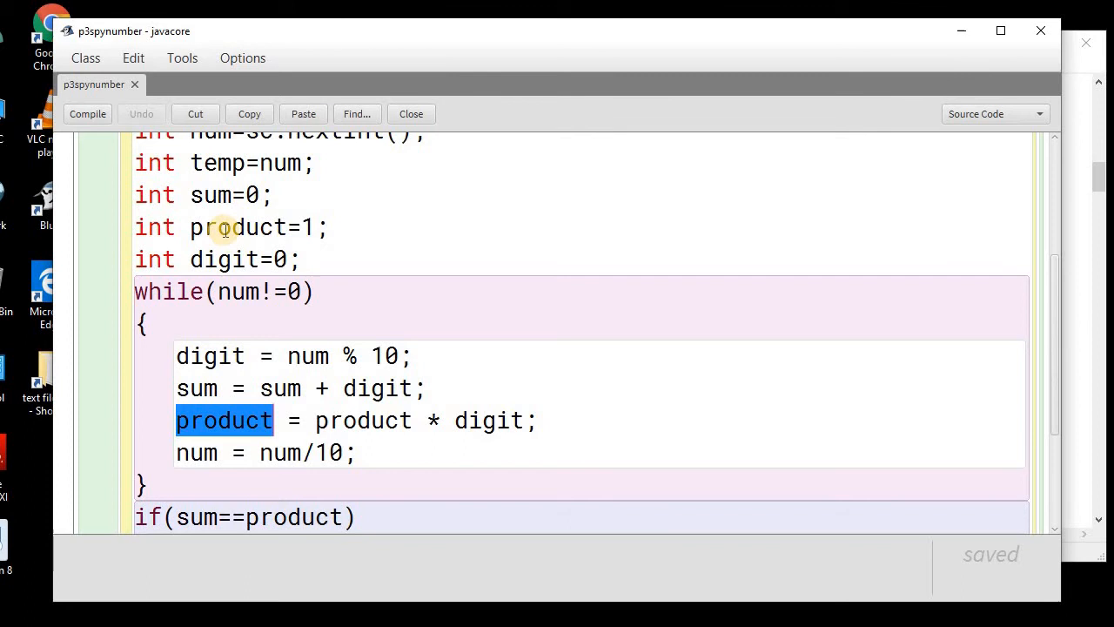
Mark product's declaration with starting value 1 and the product-times-digit update
{"action": "left_click", "coordinate": [230, 195]}
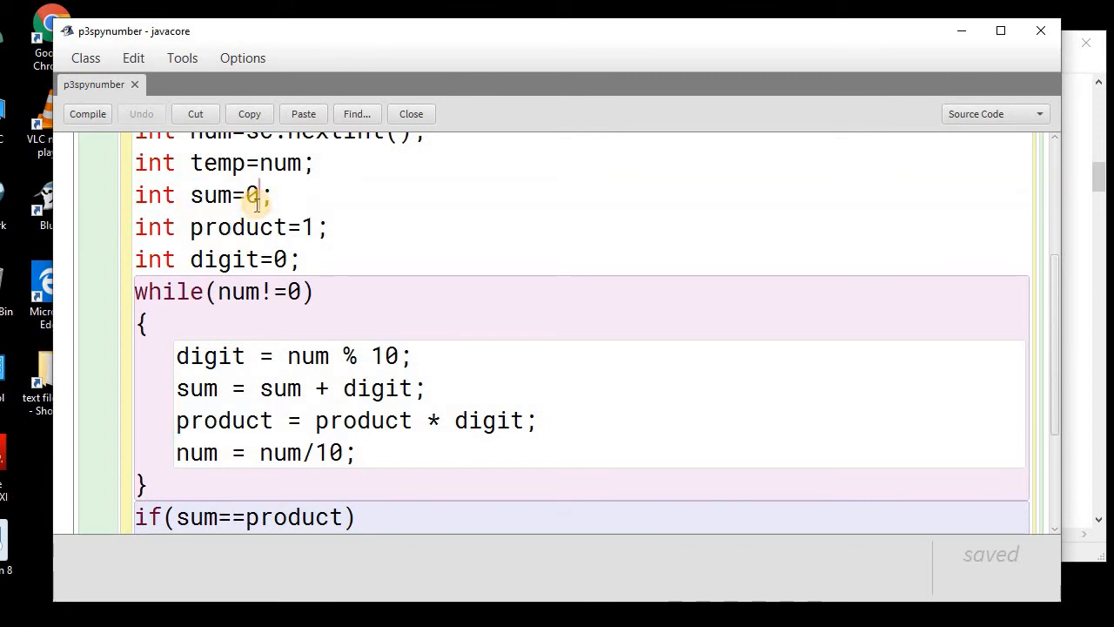
{"action": "double_click", "coordinate": [240, 226]}
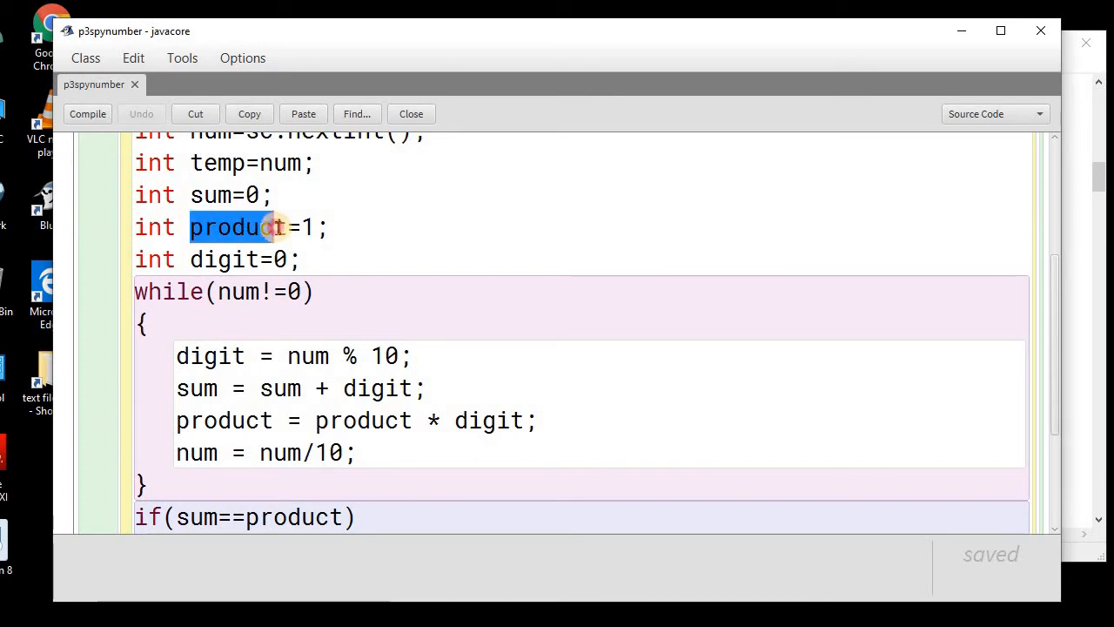
{"action": "left_click", "coordinate": [310, 226]}
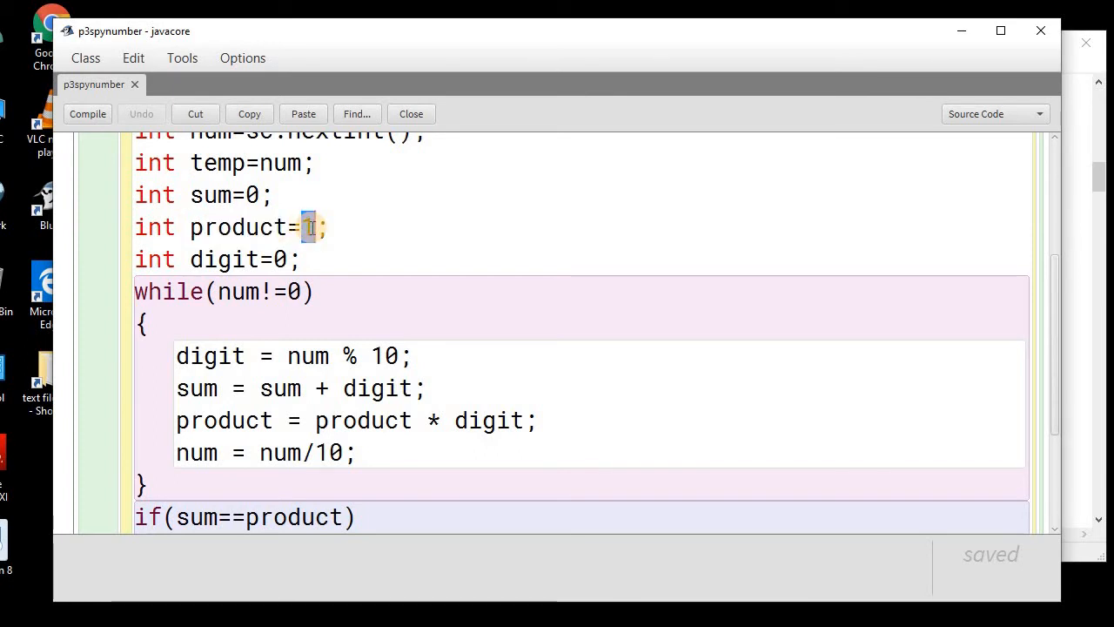
{"action": "double_click", "coordinate": [229, 226]}
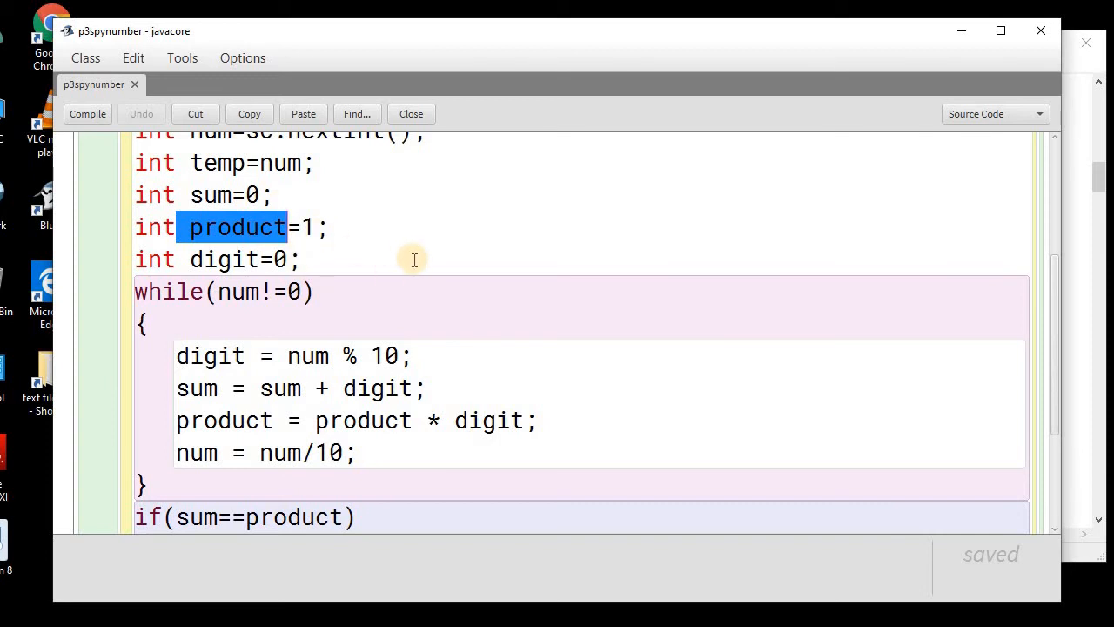
{"action": "left_click", "coordinate": [305, 226]}
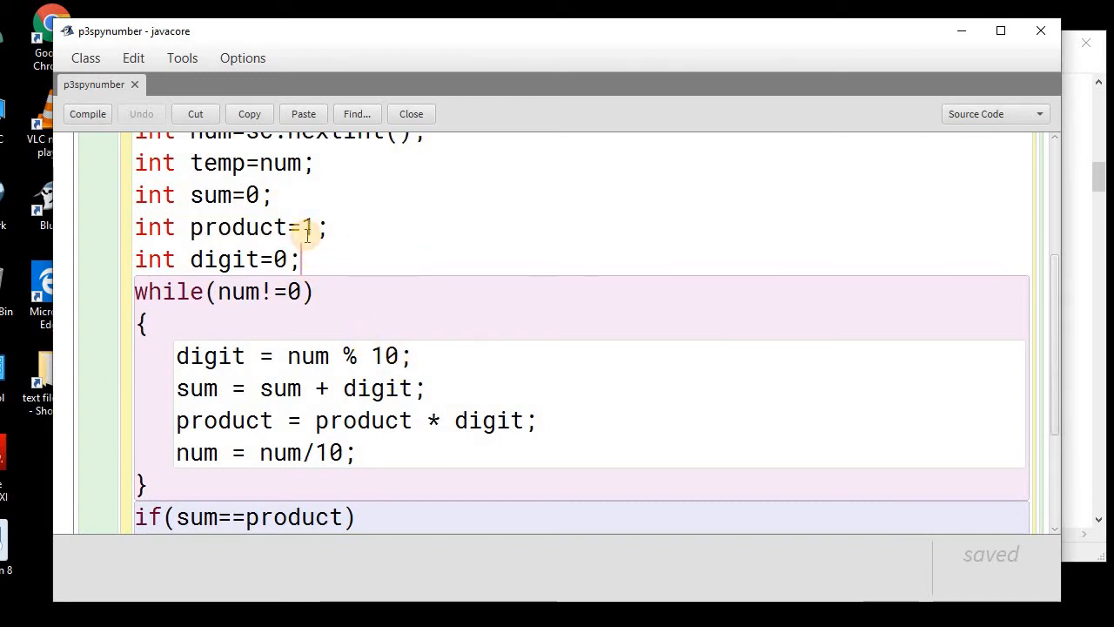
{"action": "double_click", "coordinate": [307, 227]}
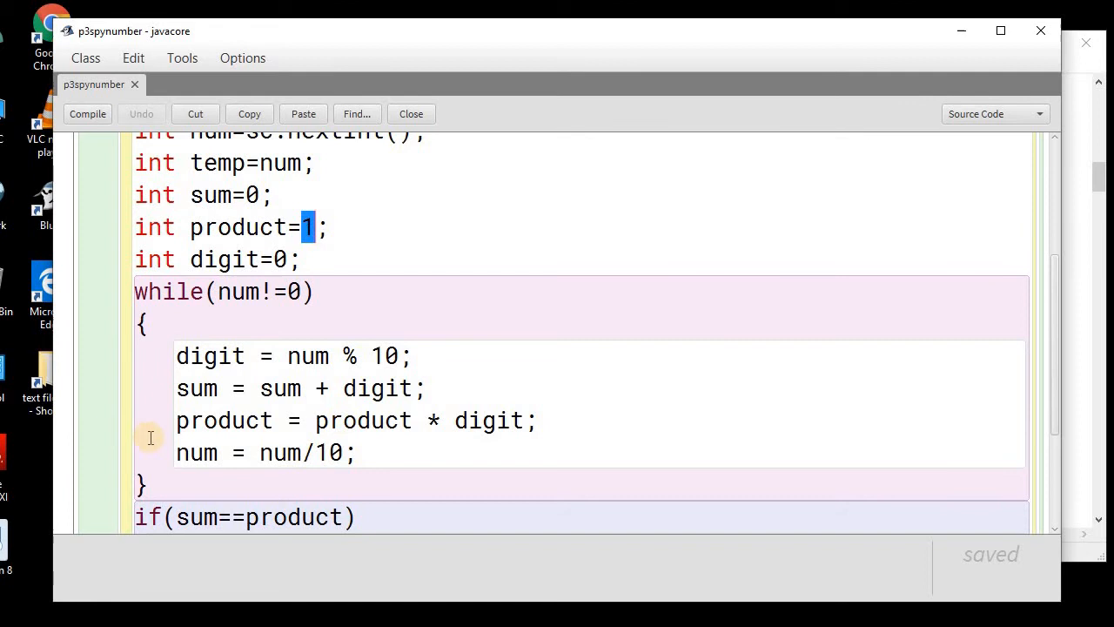
{"action": "double_click", "coordinate": [223, 419]}
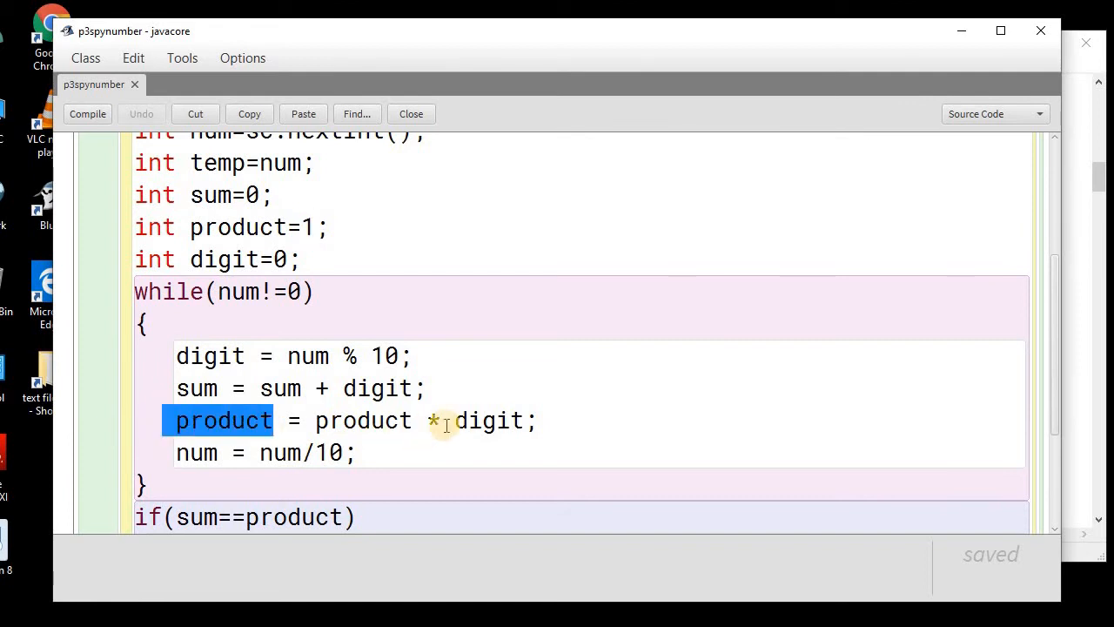
{"action": "double_click", "coordinate": [487, 419]}
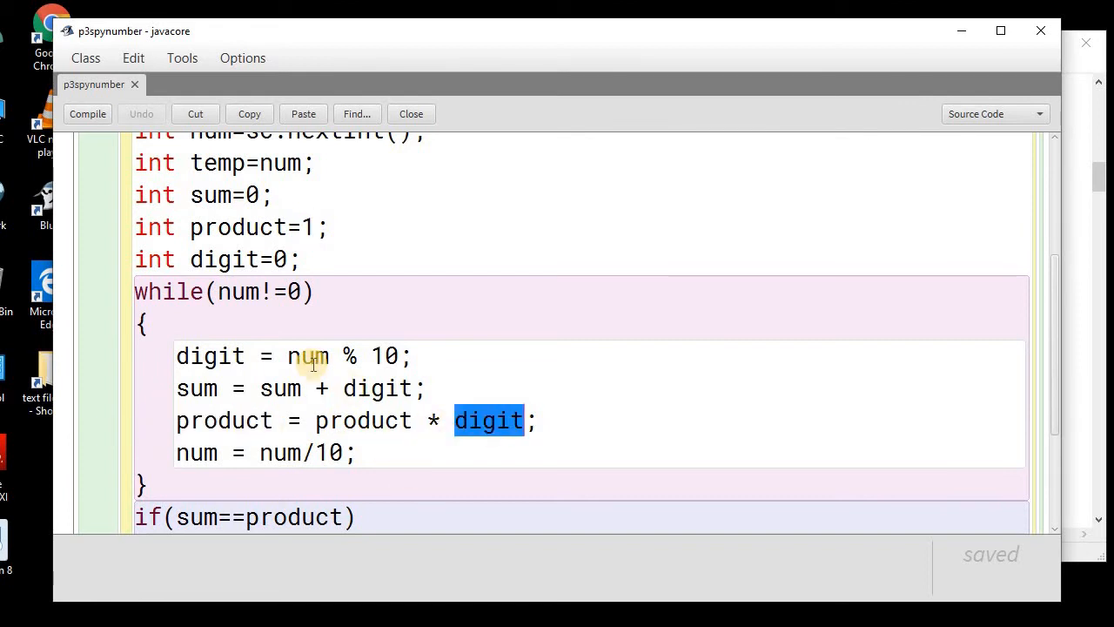
{"action": "mouse_move", "coordinate": [164, 456]}
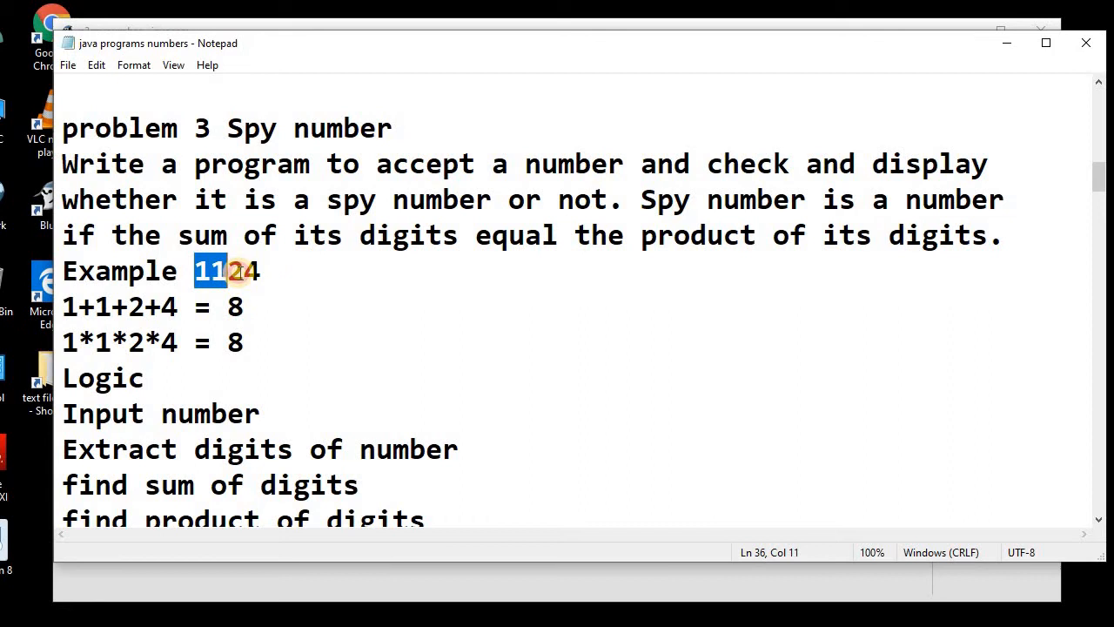
Mark the first digits of 1124 in the notes and return to the loop code in BlueJ
{"action": "left_click", "coordinate": [235, 271]}
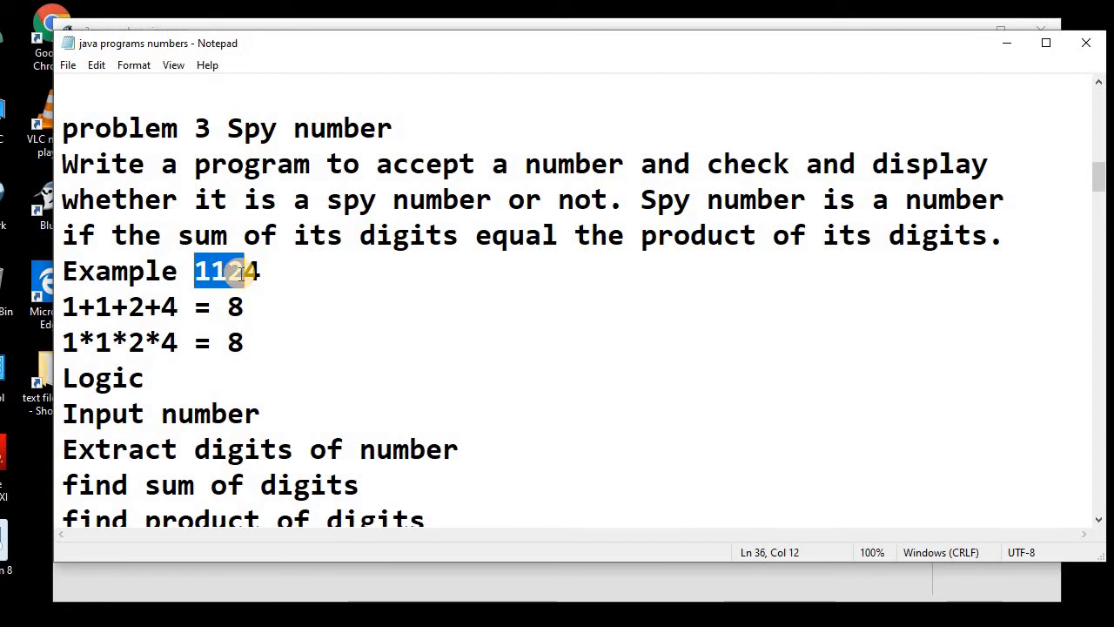
{"action": "mouse_move", "coordinate": [557, 583]}
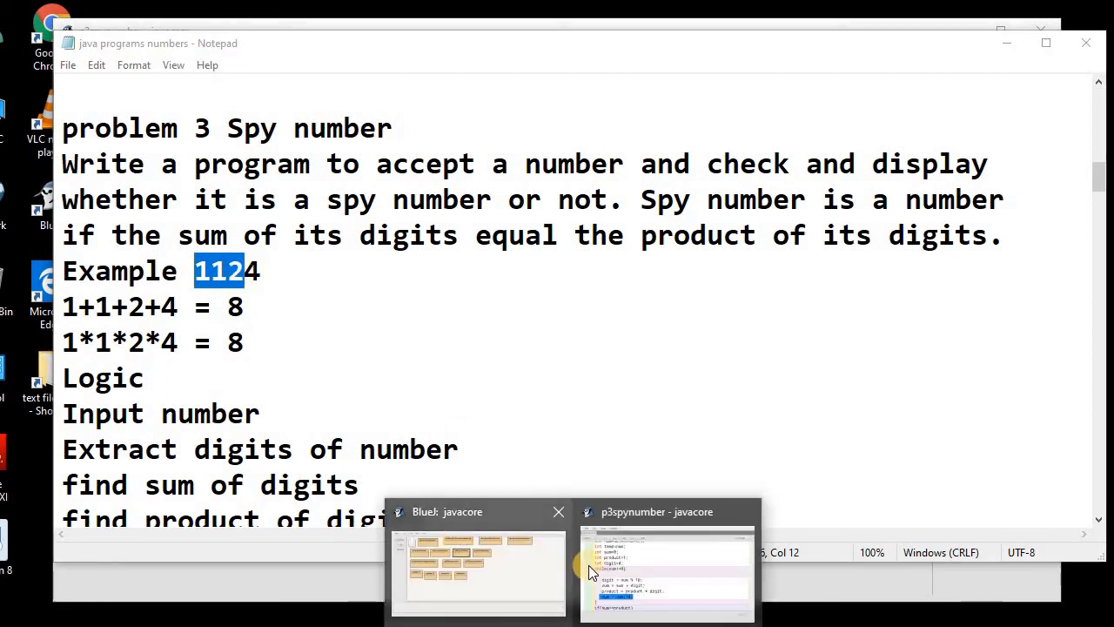
{"action": "left_click", "coordinate": [666, 571]}
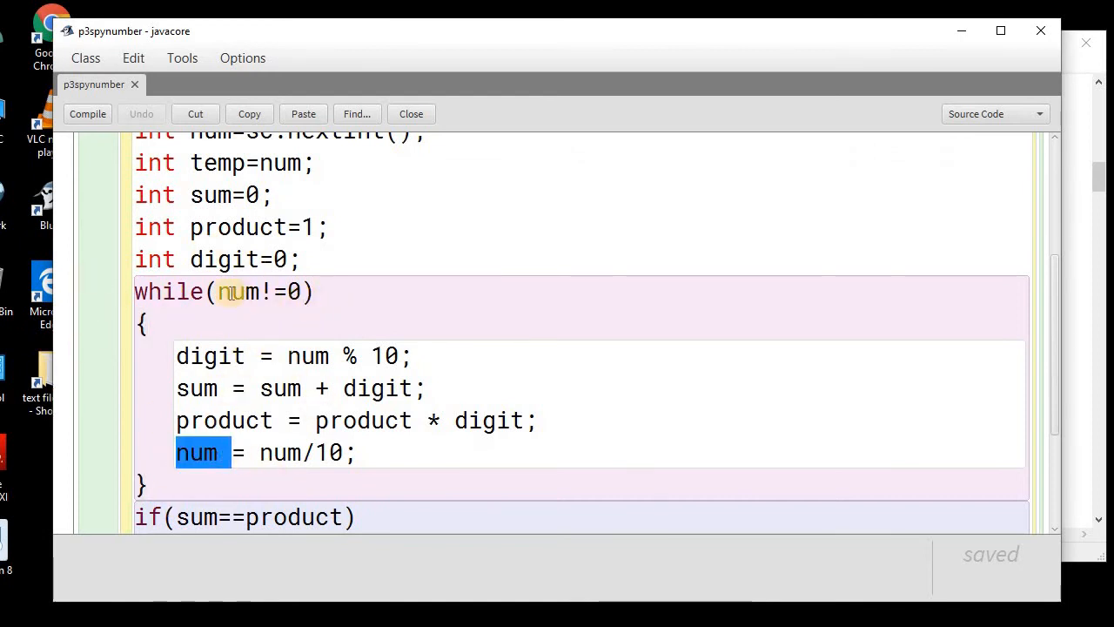
{"action": "double_click", "coordinate": [235, 291]}
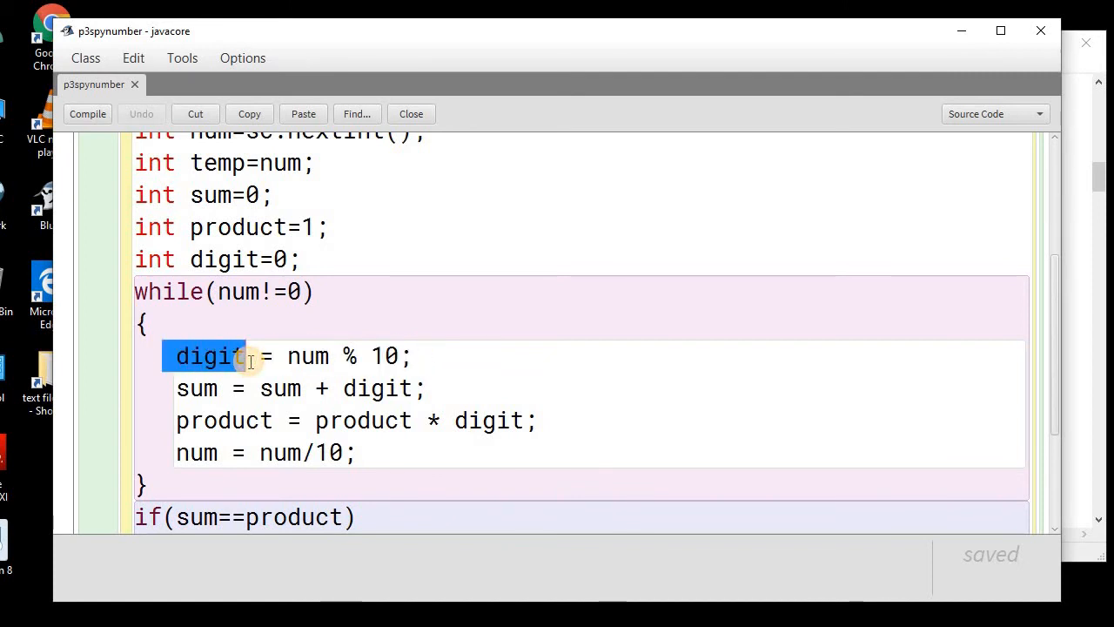
{"action": "double_click", "coordinate": [195, 388]}
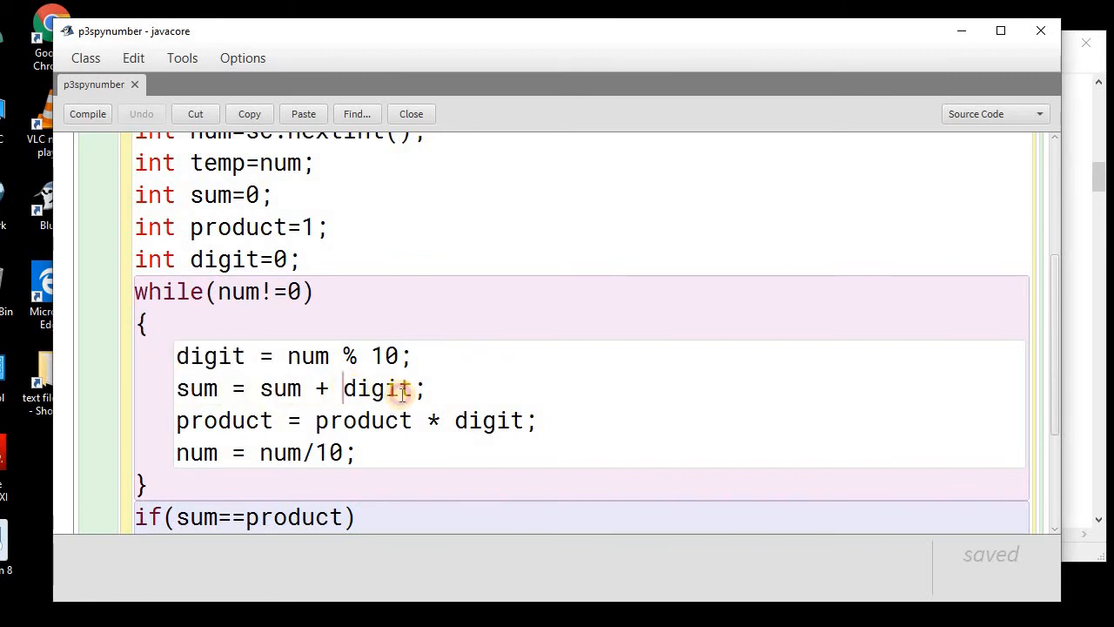
{"action": "double_click", "coordinate": [376, 388]}
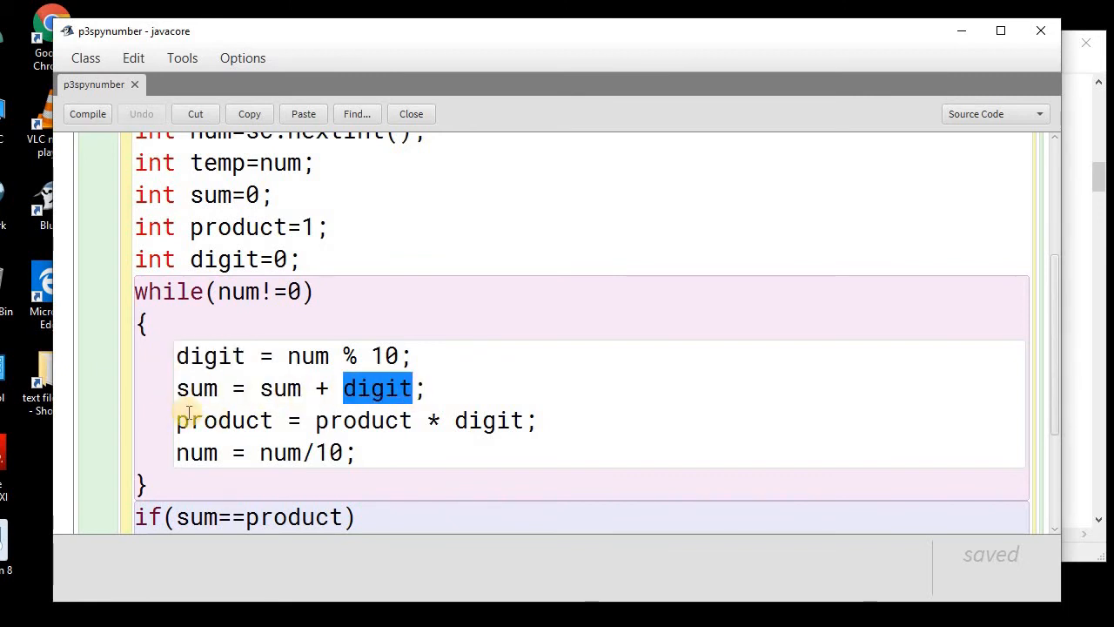
{"action": "double_click", "coordinate": [222, 419]}
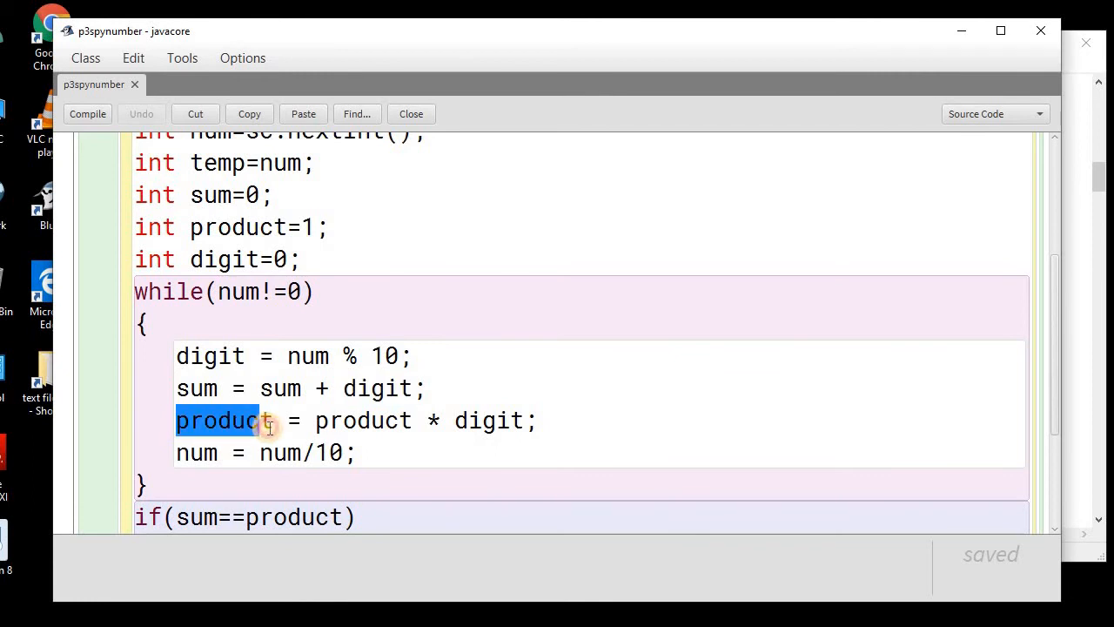
{"action": "double_click", "coordinate": [362, 419]}
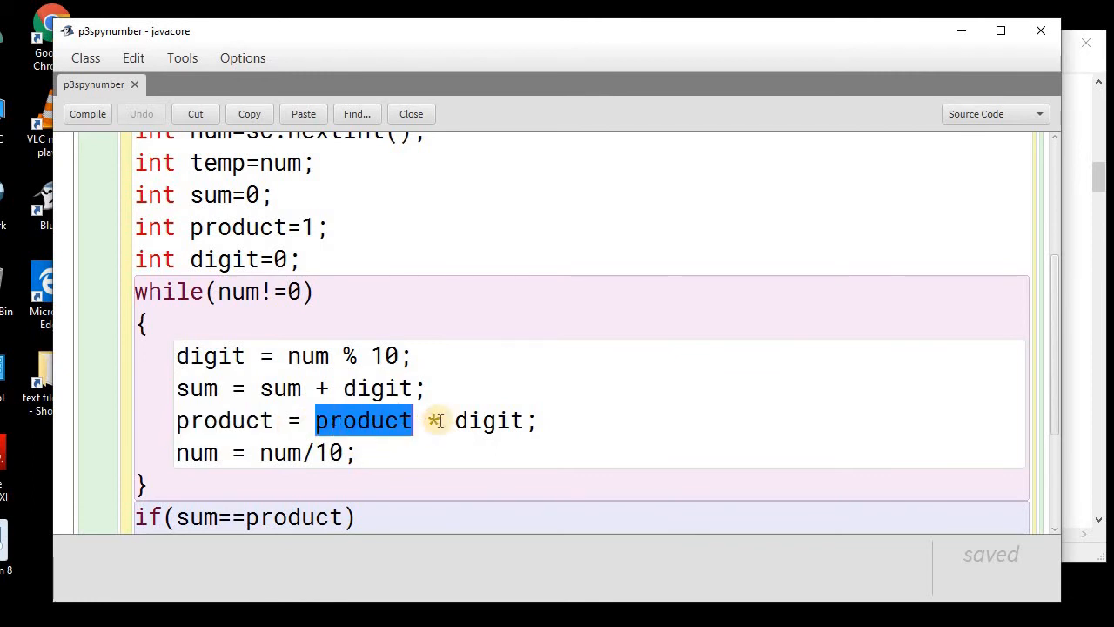
{"action": "double_click", "coordinate": [484, 419]}
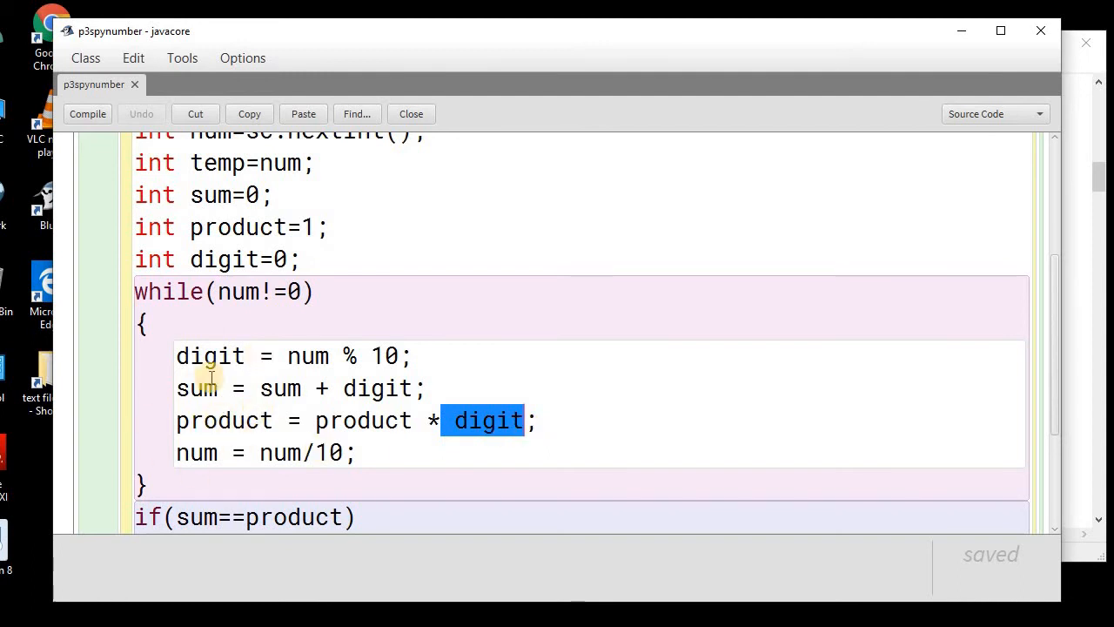
{"action": "double_click", "coordinate": [304, 452]}
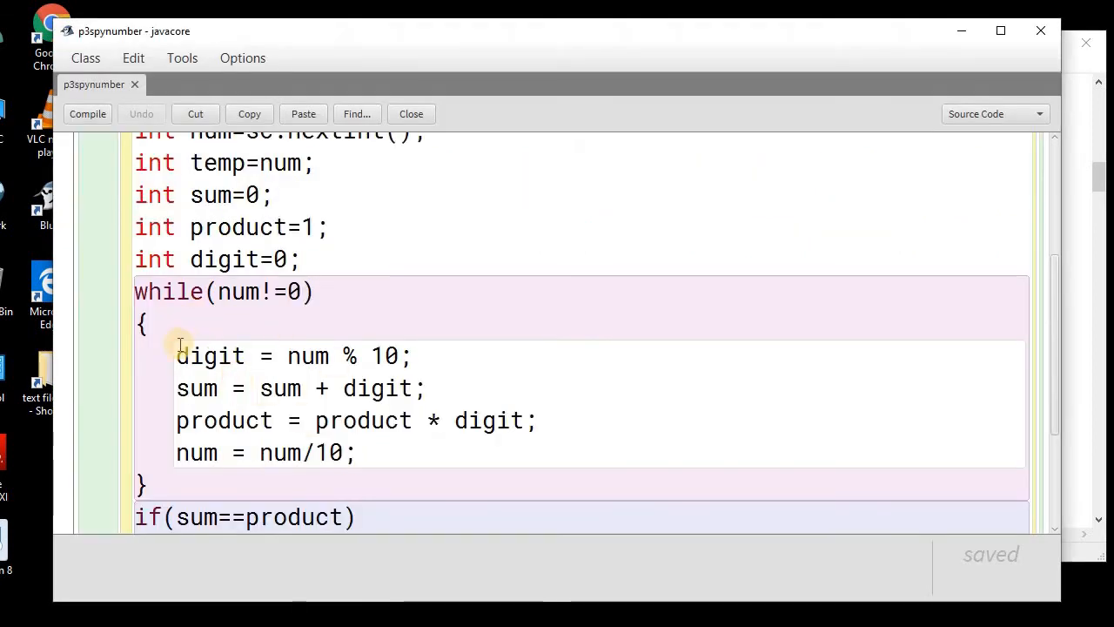
{"action": "double_click", "coordinate": [209, 355]}
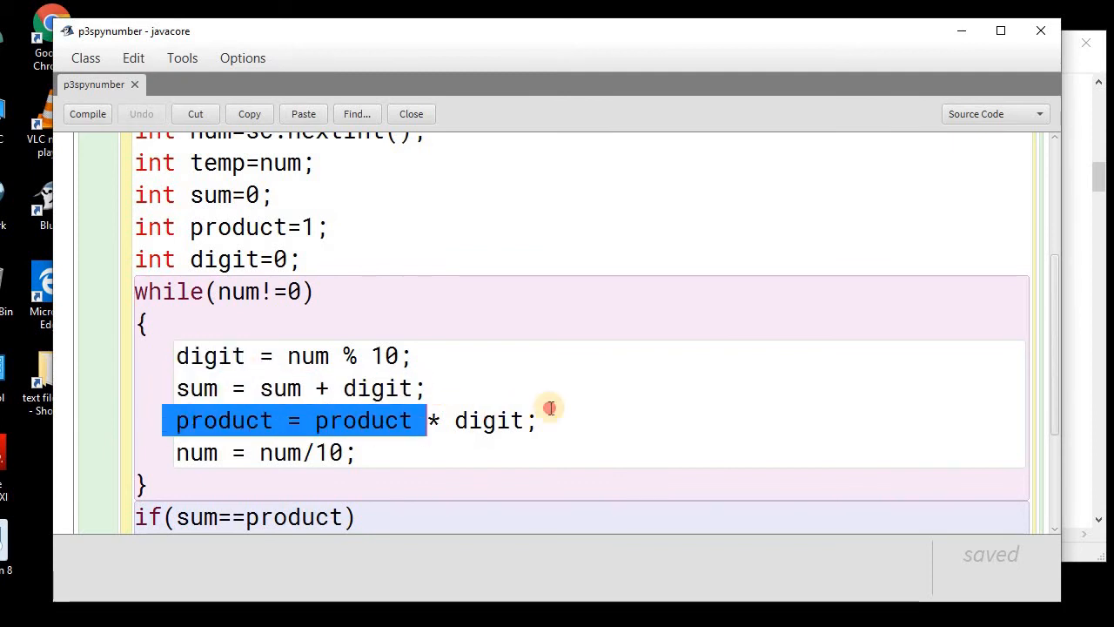
{"action": "left_click", "coordinate": [251, 388]}
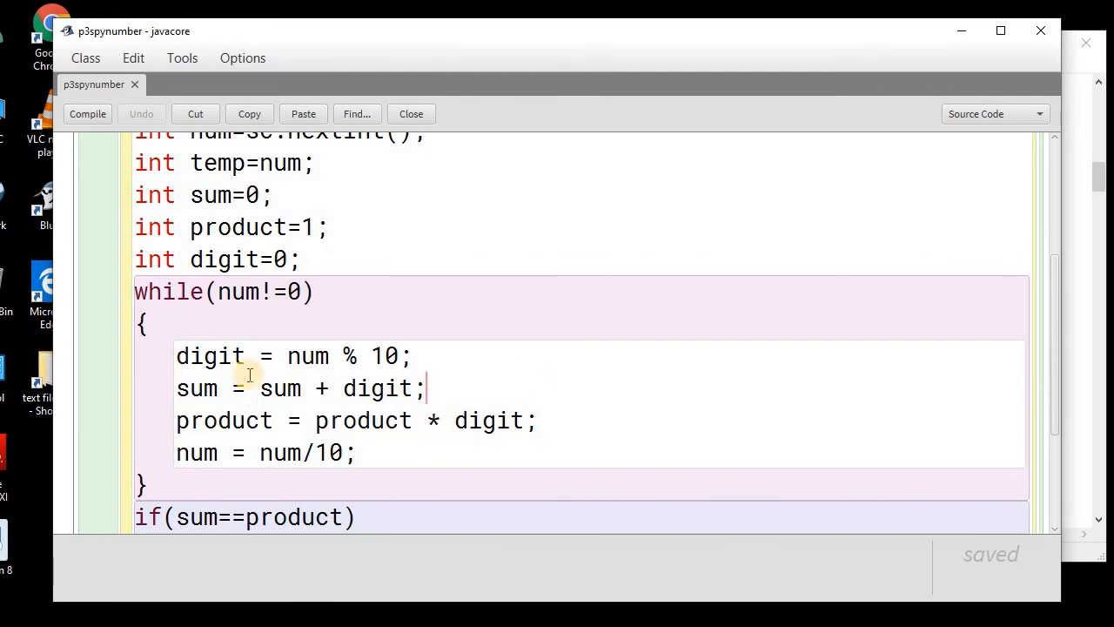
{"action": "mouse_move", "coordinate": [157, 380]}
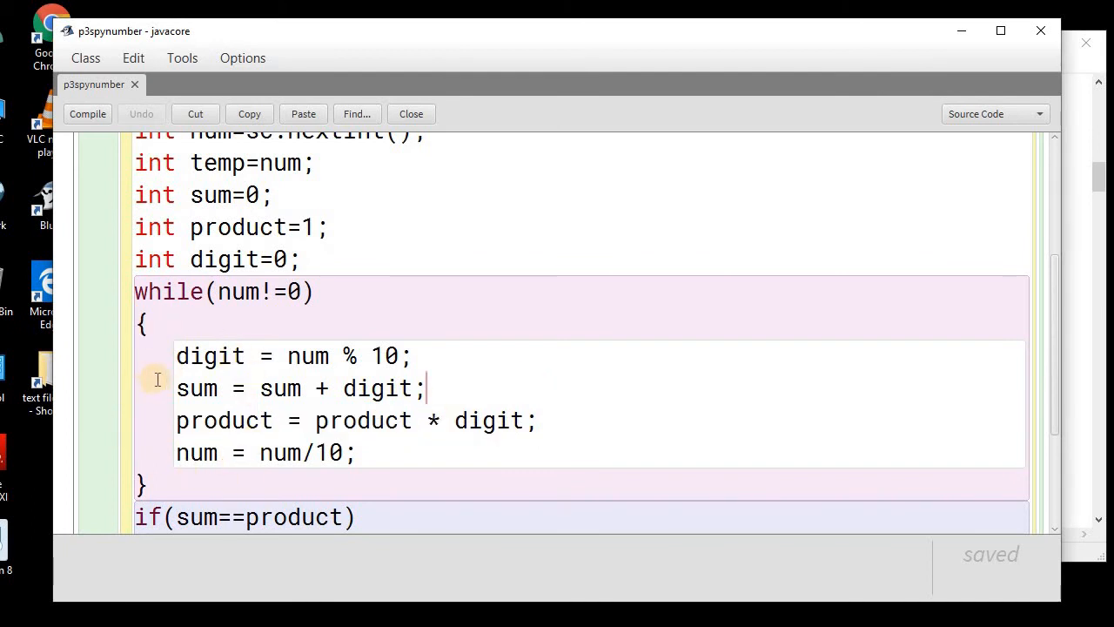
{"action": "double_click", "coordinate": [223, 419]}
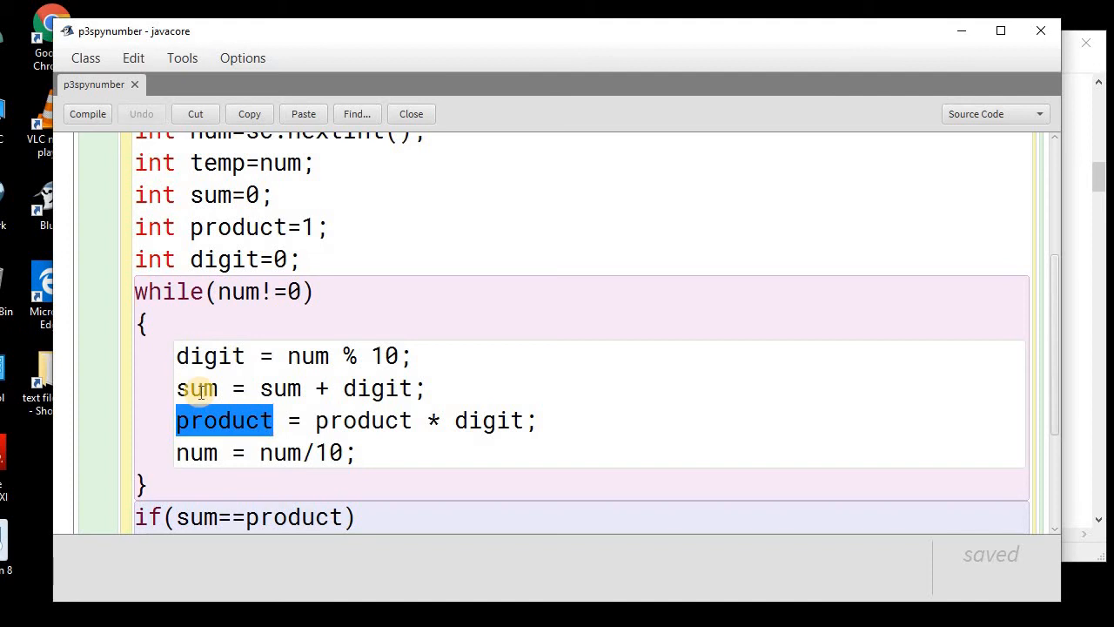
{"action": "double_click", "coordinate": [197, 388]}
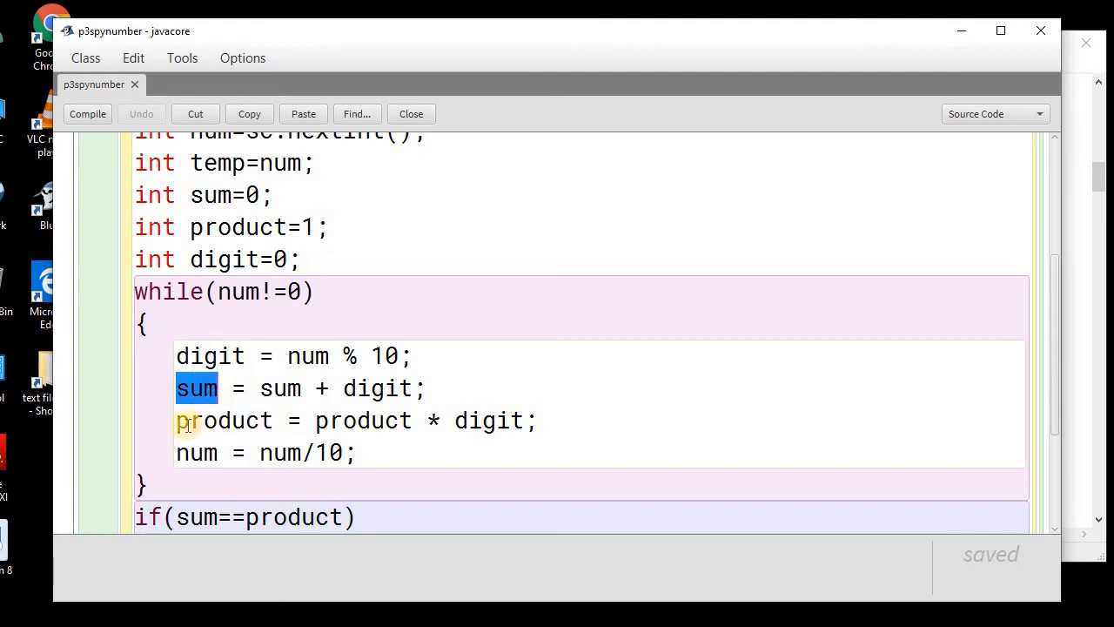
{"action": "double_click", "coordinate": [224, 420]}
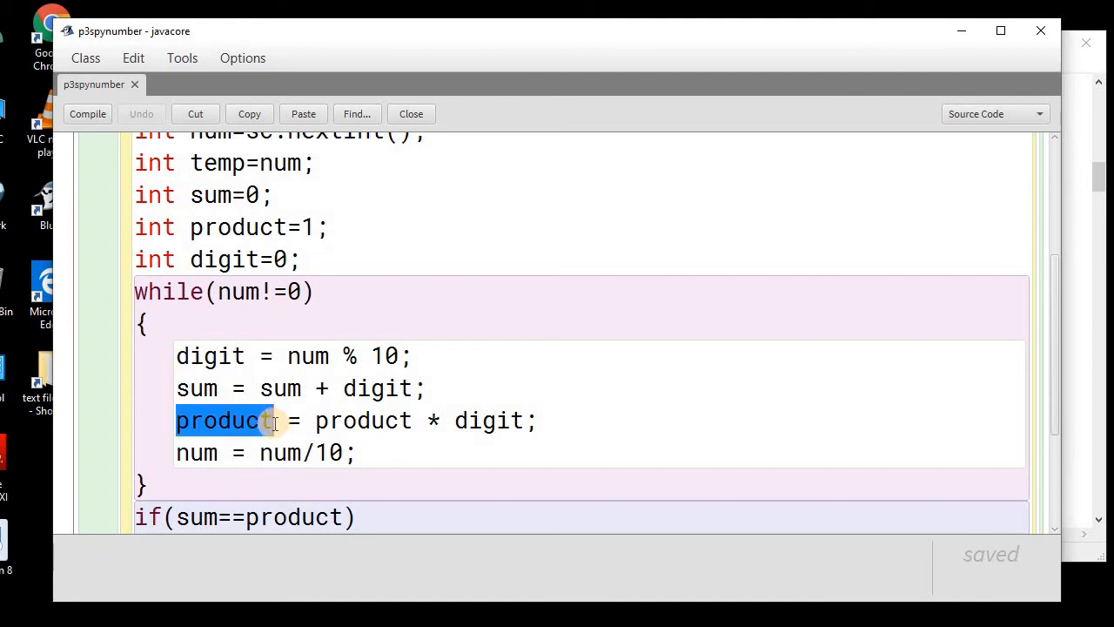
Mark sum in the if condition and both result message lines, then bring up p3spynumber's run options
{"action": "scroll", "scroll_direction": "down", "scroll_amount": 3}
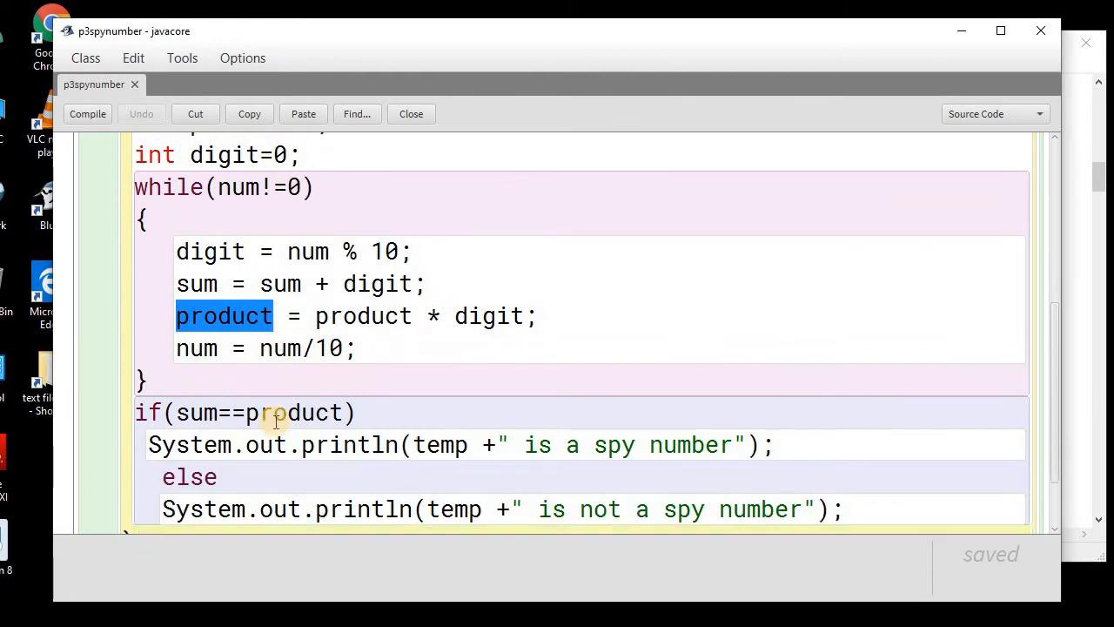
{"action": "scroll", "scroll_direction": "down", "scroll_amount": 3}
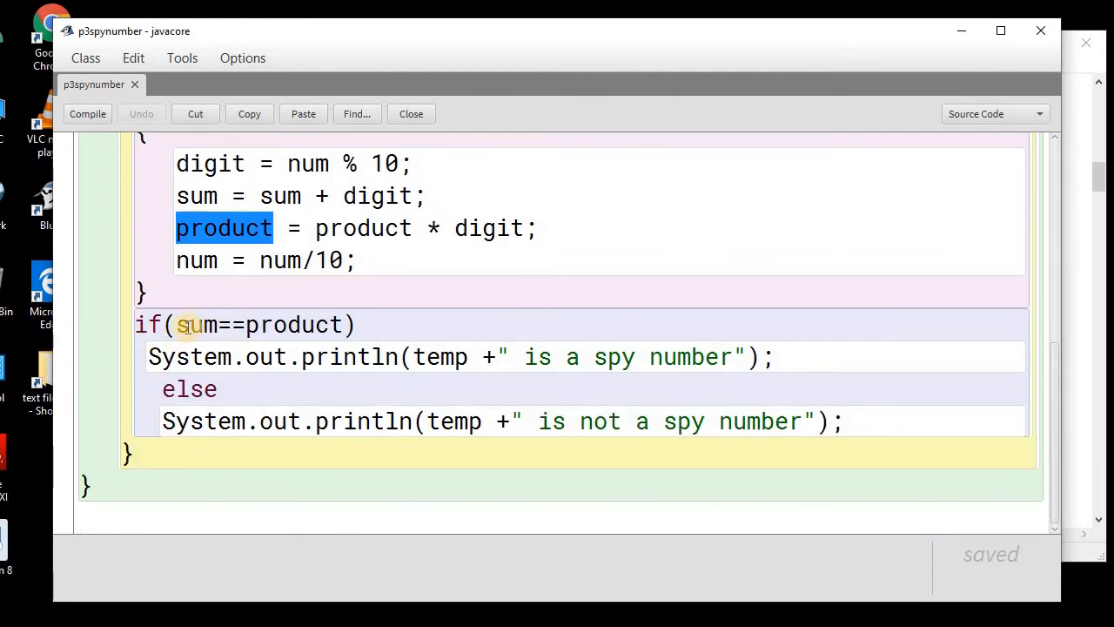
{"action": "double_click", "coordinate": [196, 325]}
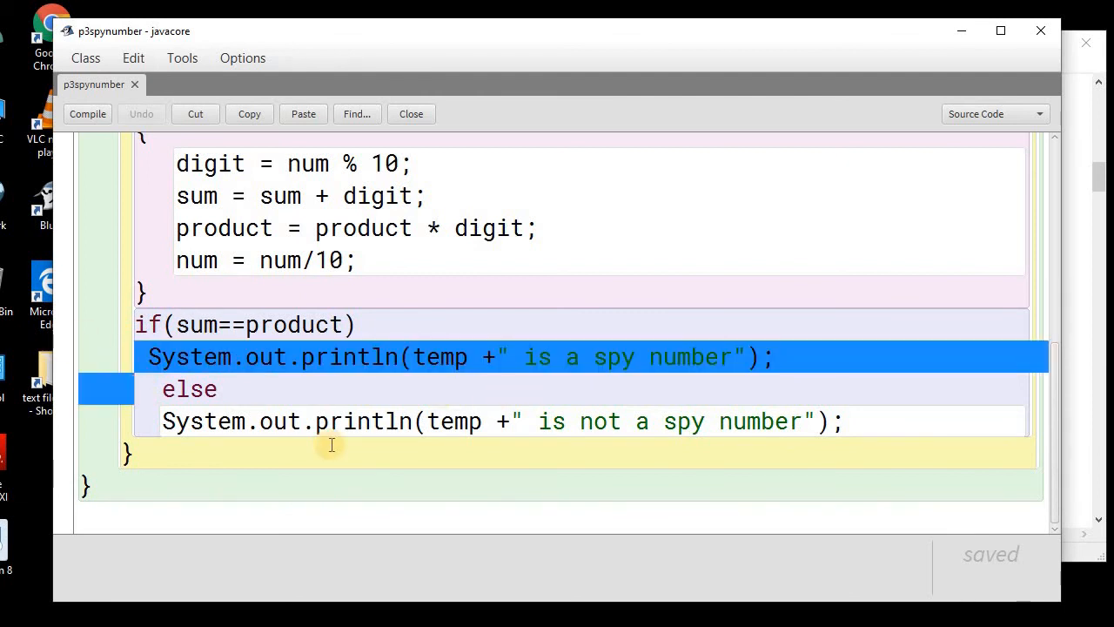
{"action": "left_click", "coordinate": [170, 442]}
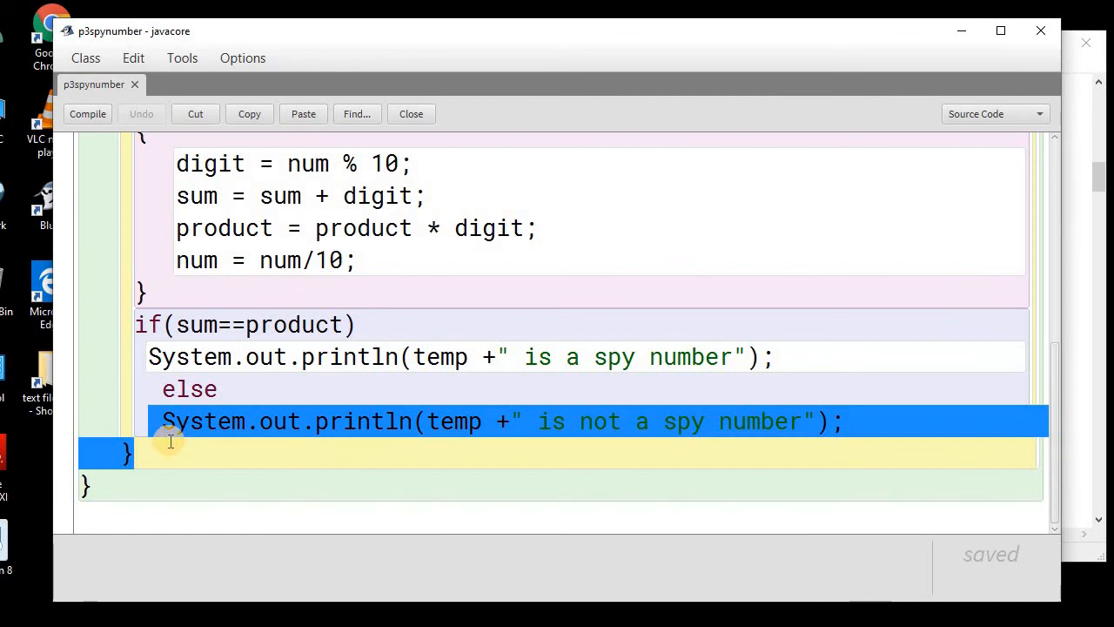
{"action": "scroll", "scroll_direction": "up", "scroll_amount": 3}
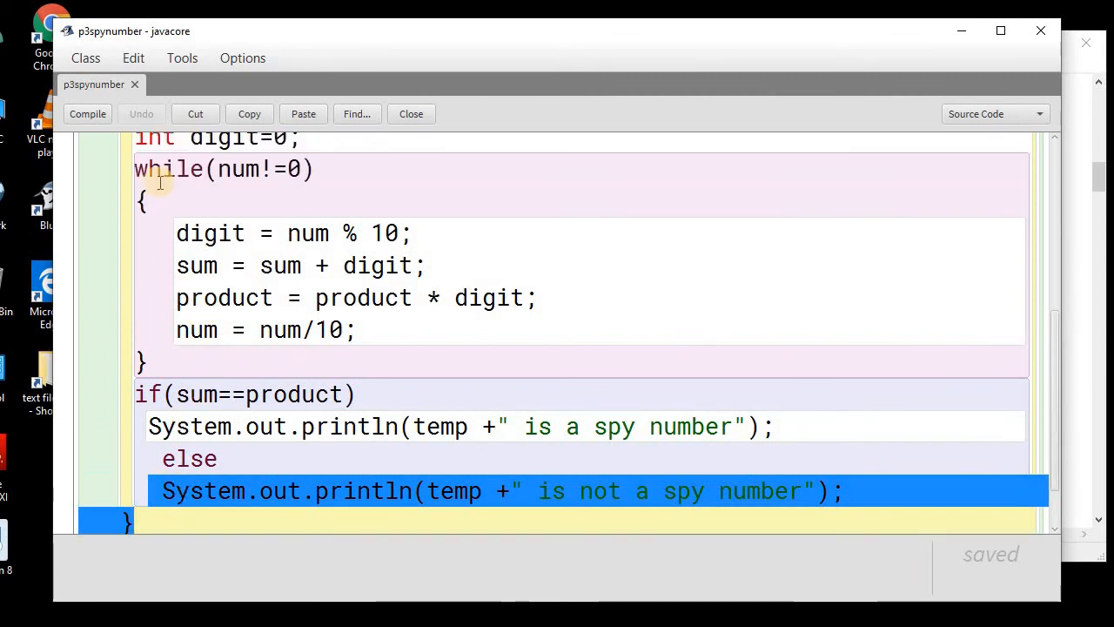
{"action": "left_click", "coordinate": [87, 113]}
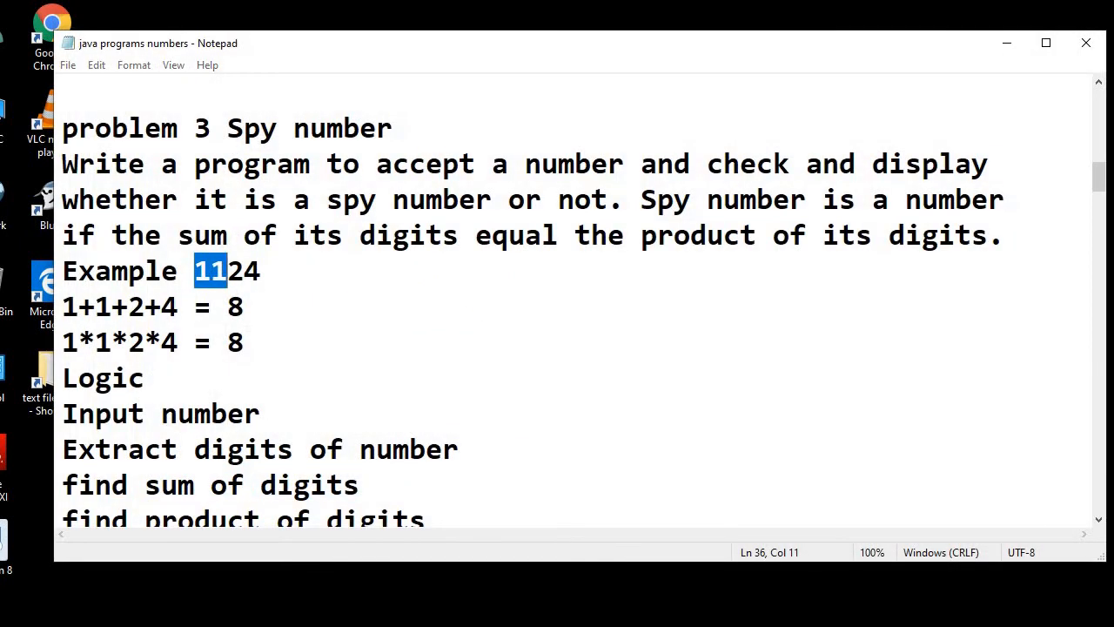
{"action": "right_click", "coordinate": [445, 200]}
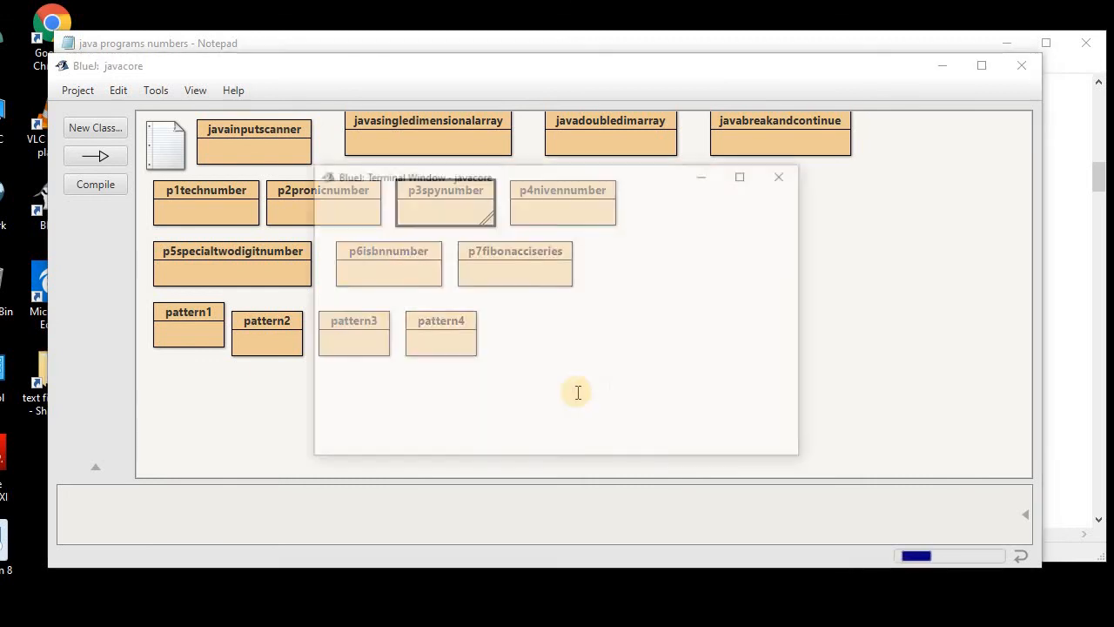
Enter 1124 in the terminal, getting "1124 is a spy number", and start main again
{"action": "type", "text": "1"}
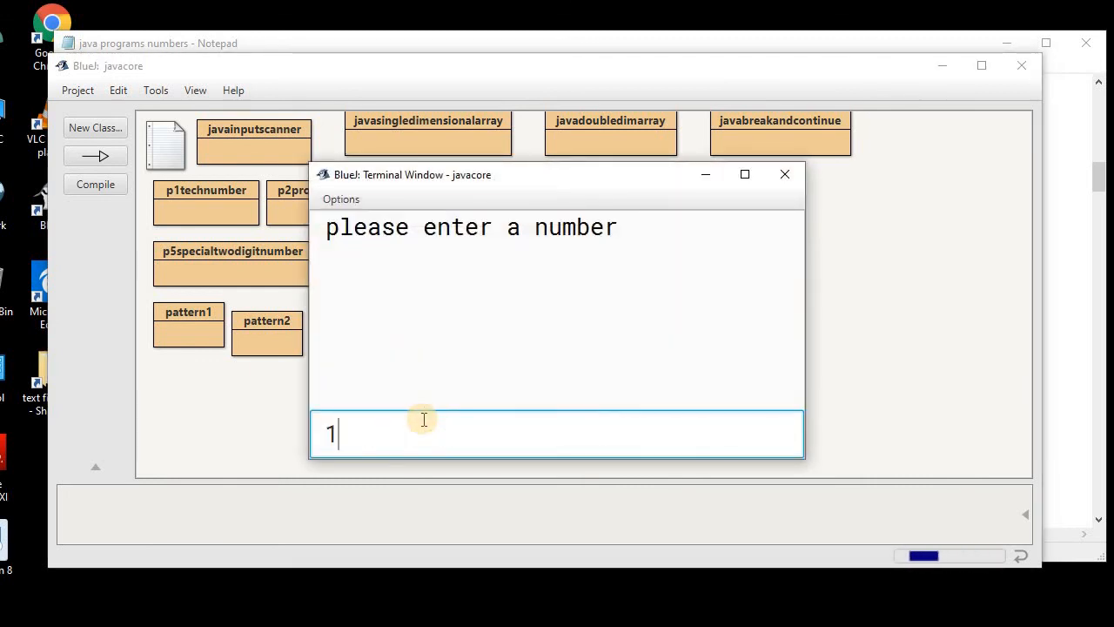
{"action": "key", "text": "Return"}
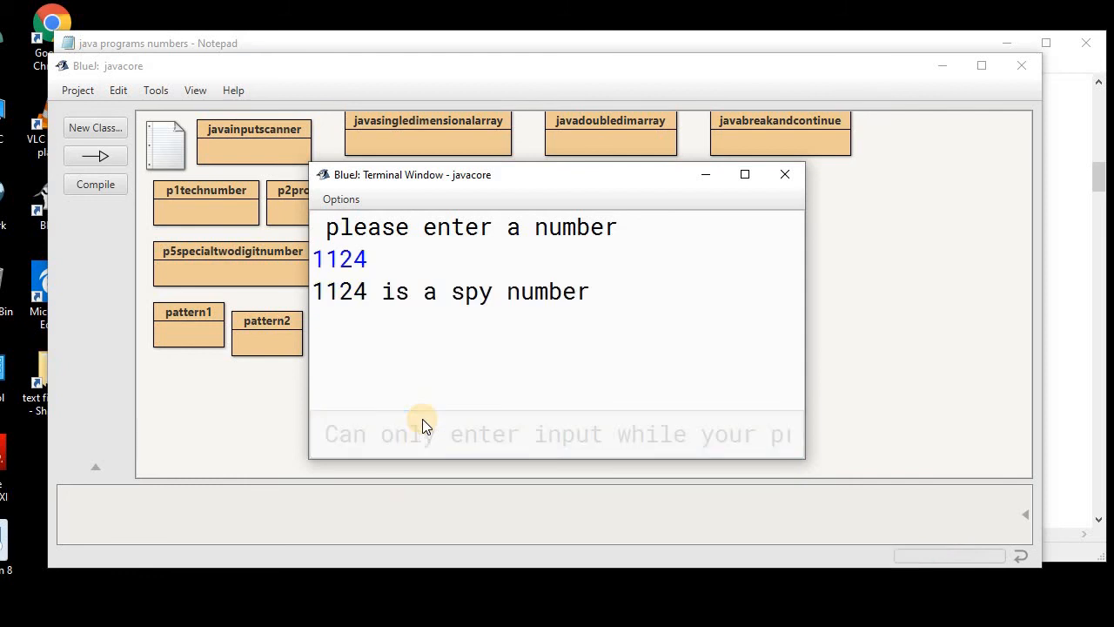
{"action": "mouse_move", "coordinate": [644, 291]}
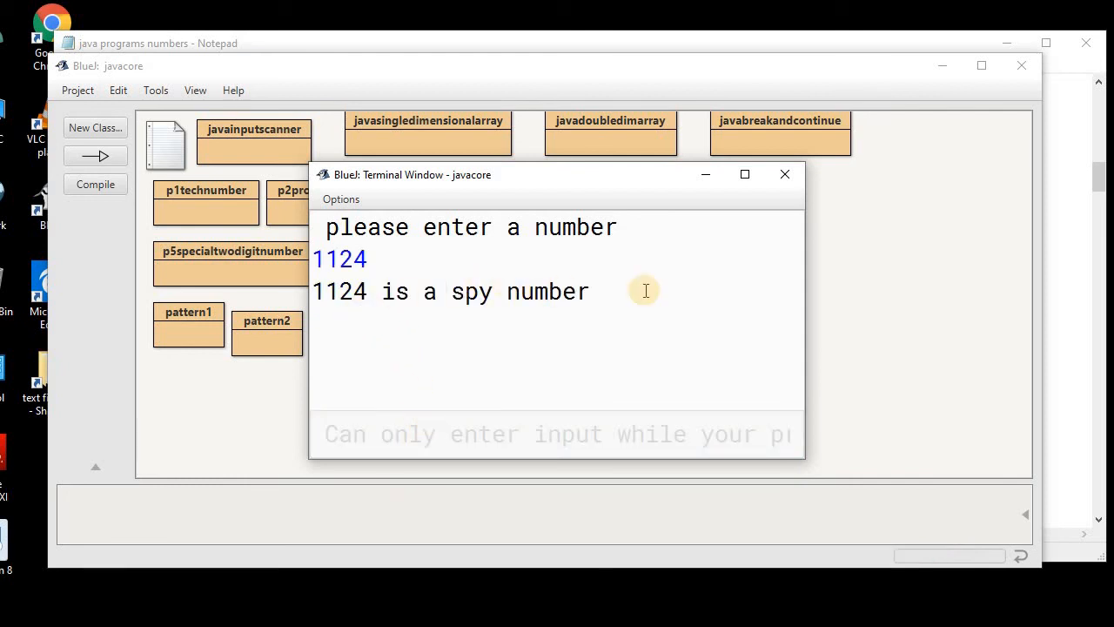
{"action": "left_click", "coordinate": [783, 174]}
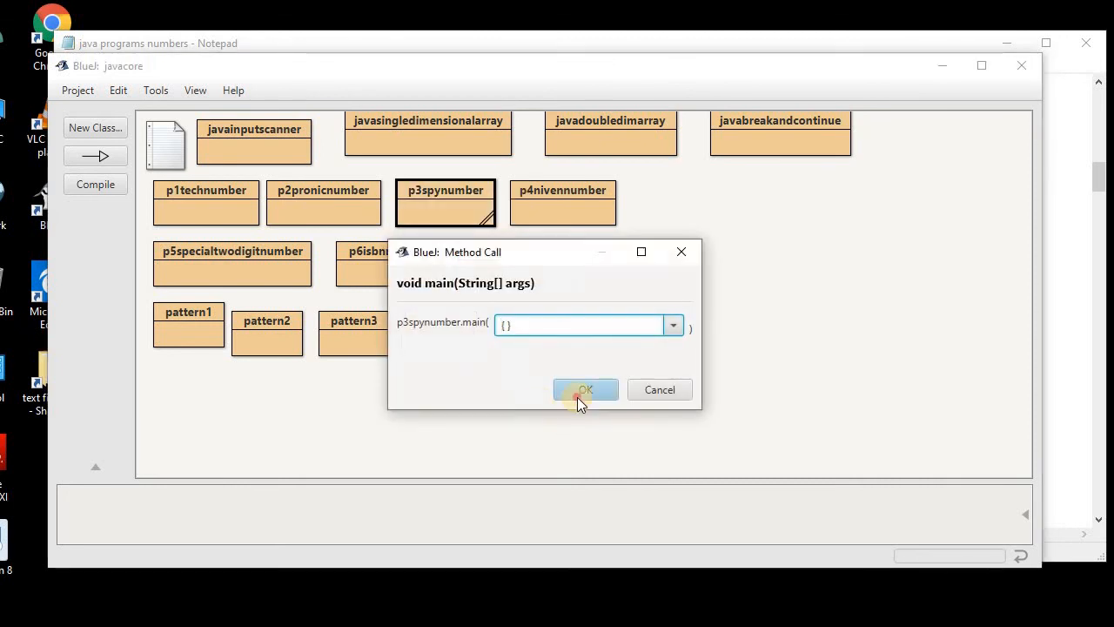
Confirm the main call and enter 1125, getting "1125 is not a spy number"
{"action": "left_click", "coordinate": [585, 390]}
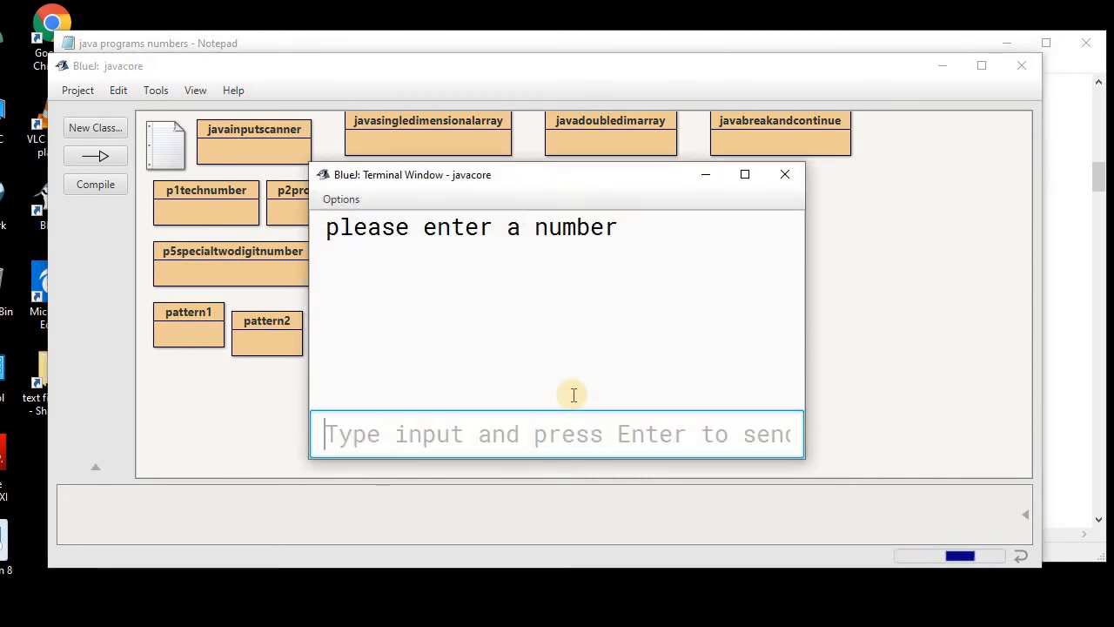
{"action": "type", "text": "1125"}
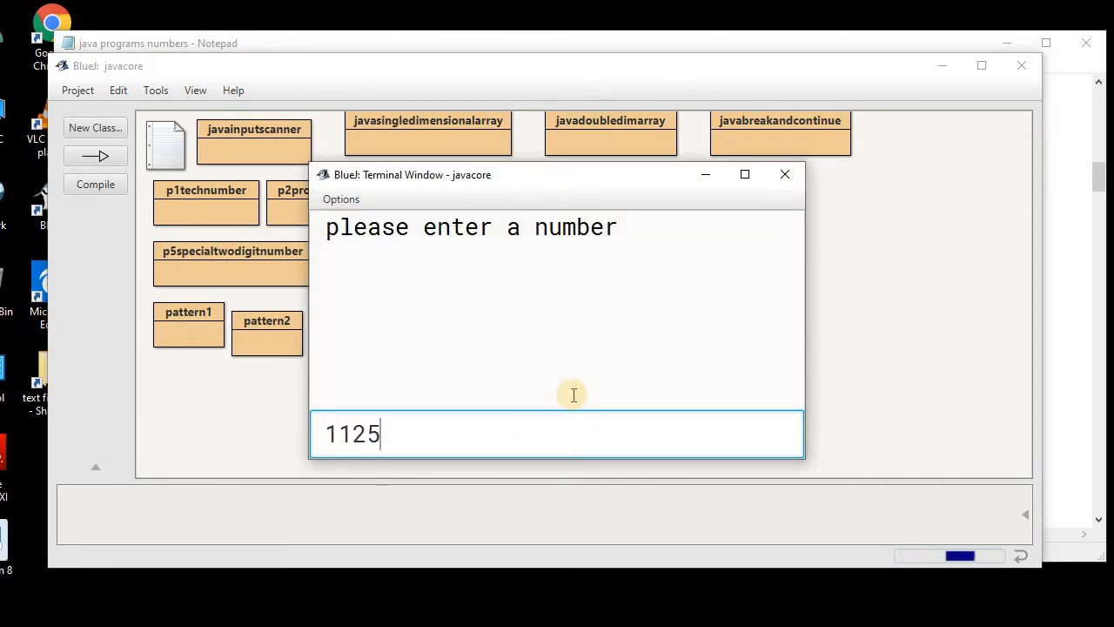
{"action": "key", "text": "Return"}
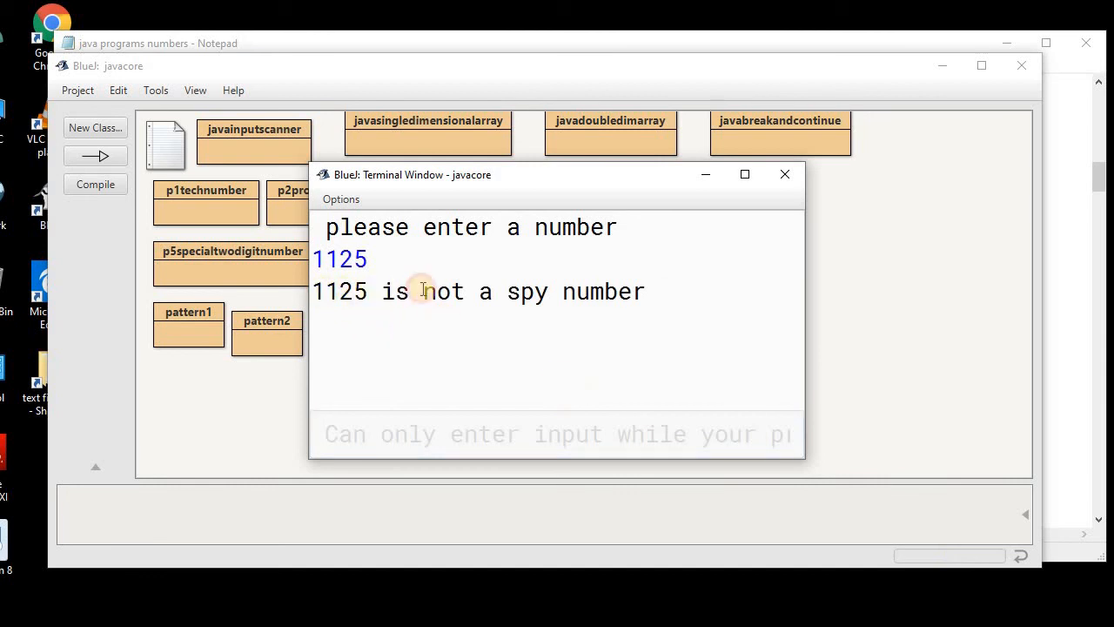
{"action": "mouse_move", "coordinate": [348, 293]}
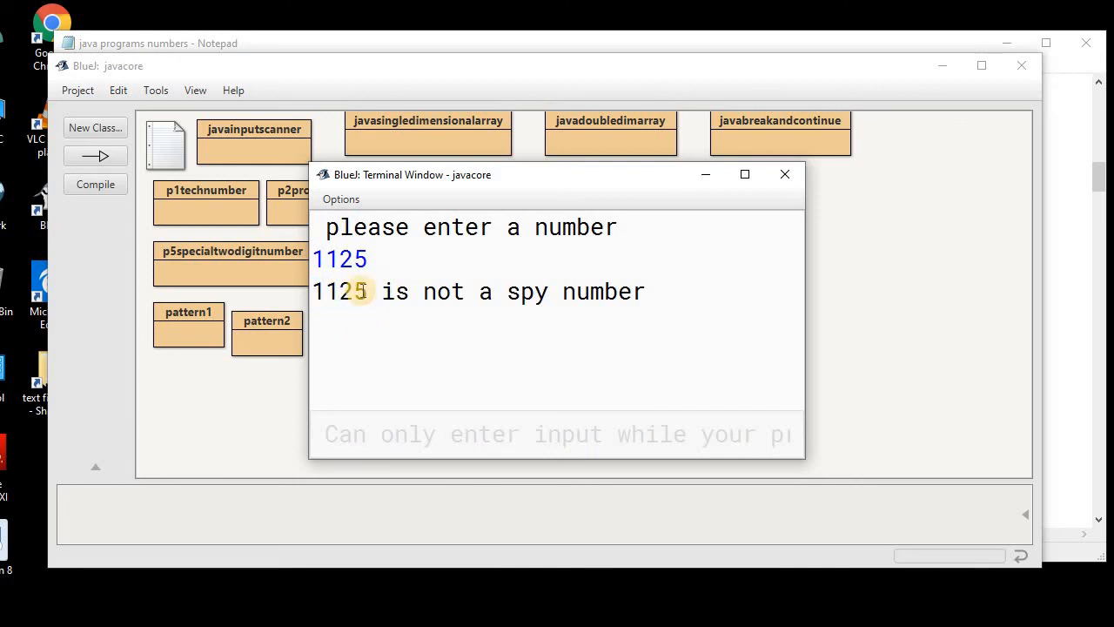
{"action": "double_click", "coordinate": [339, 293]}
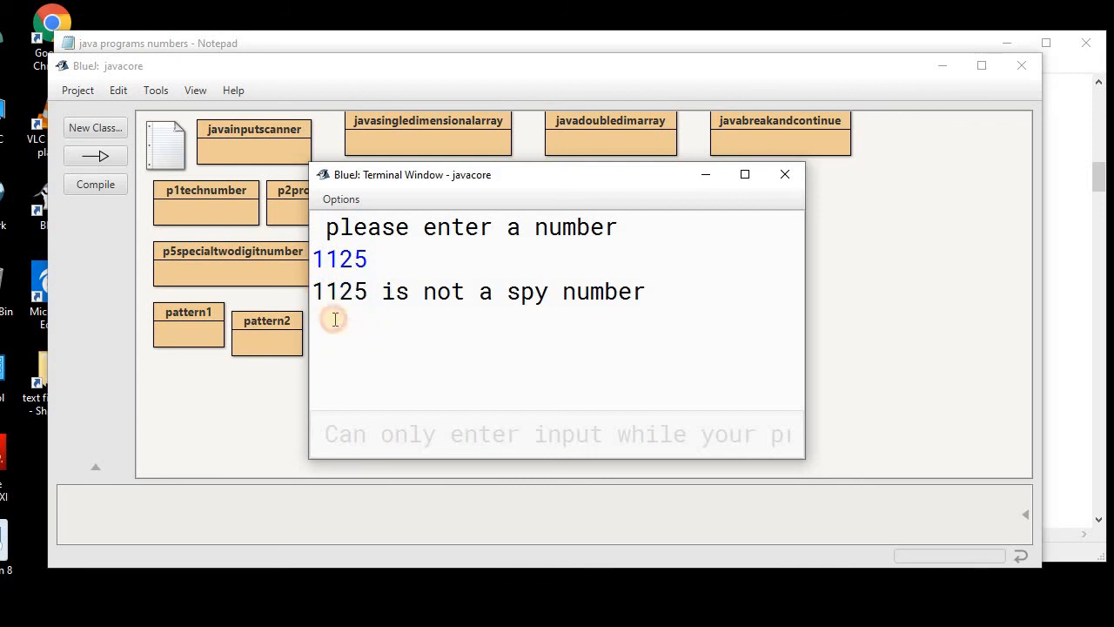
{"action": "double_click", "coordinate": [340, 293]}
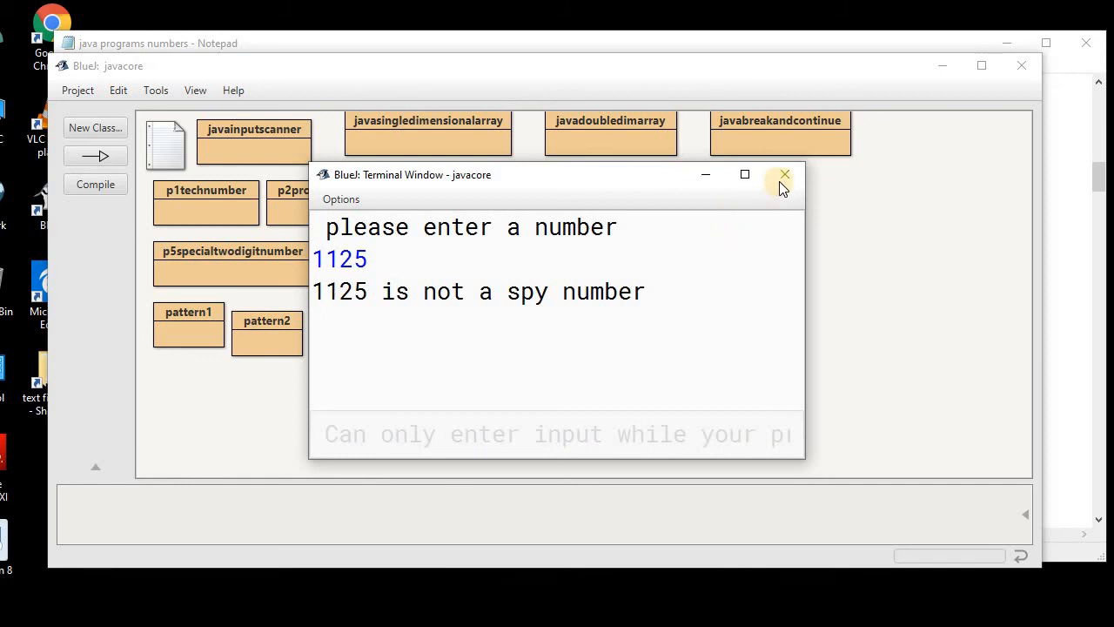
Close the terminal window and reopen the p3spynumber source at its Scanner prompt and declarations
{"action": "left_click", "coordinate": [783, 174]}
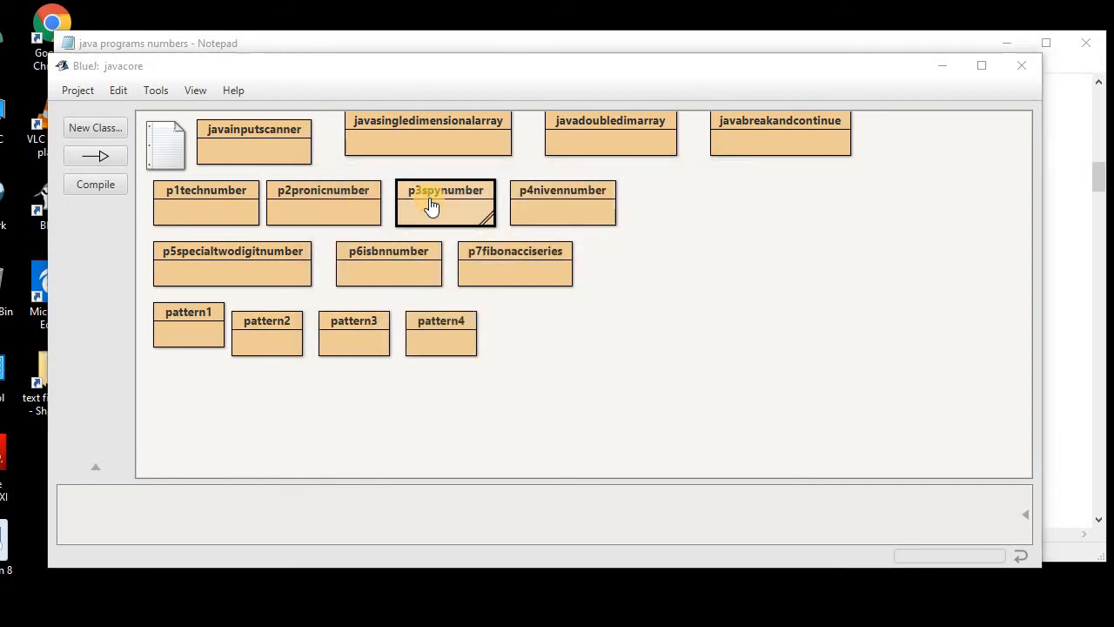
{"action": "double_click", "coordinate": [446, 203]}
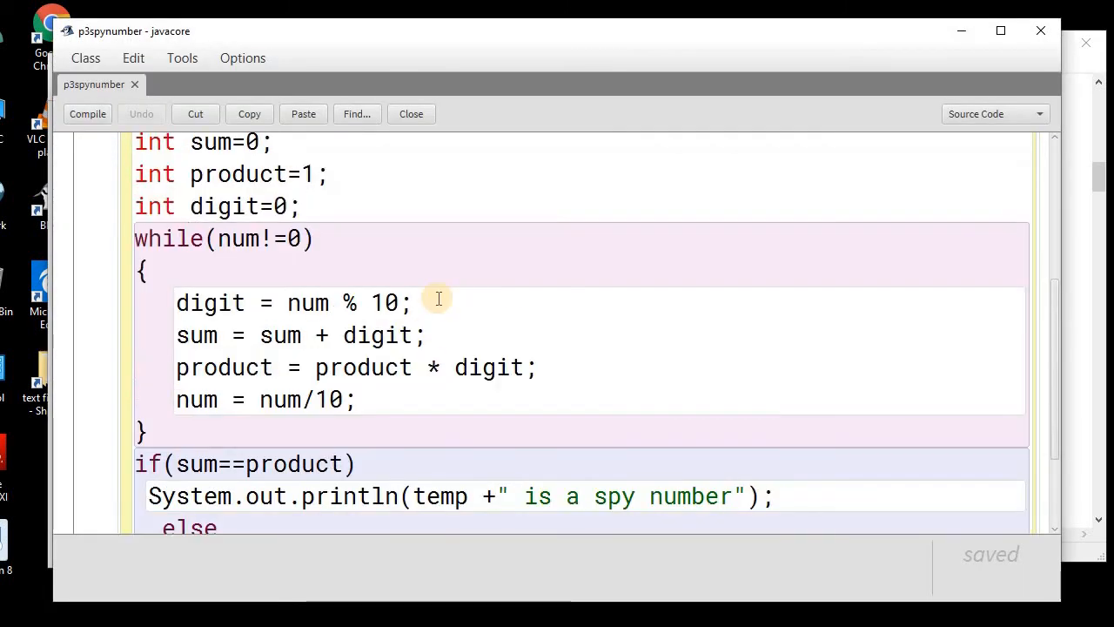
{"action": "scroll", "scroll_direction": "up", "scroll_amount": 3}
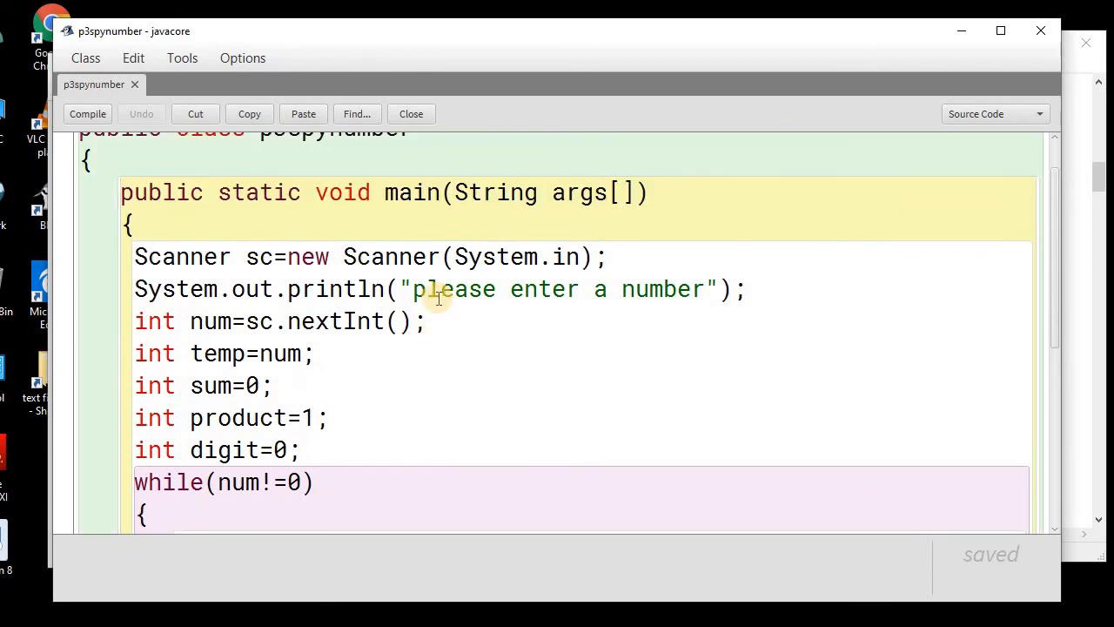
{"action": "mouse_move", "coordinate": [417, 360]}
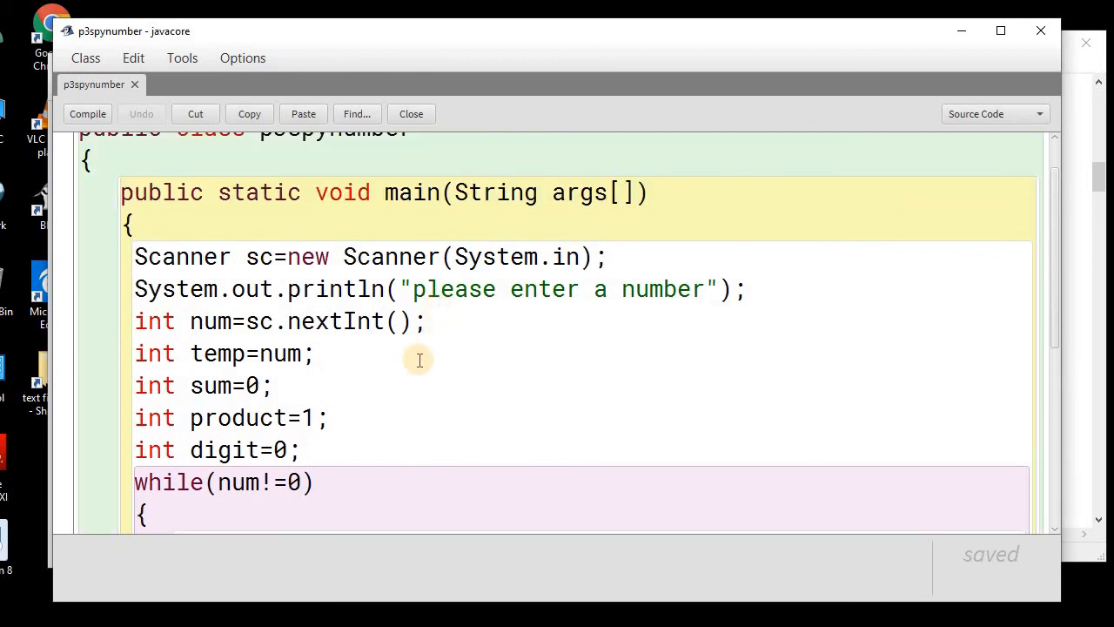